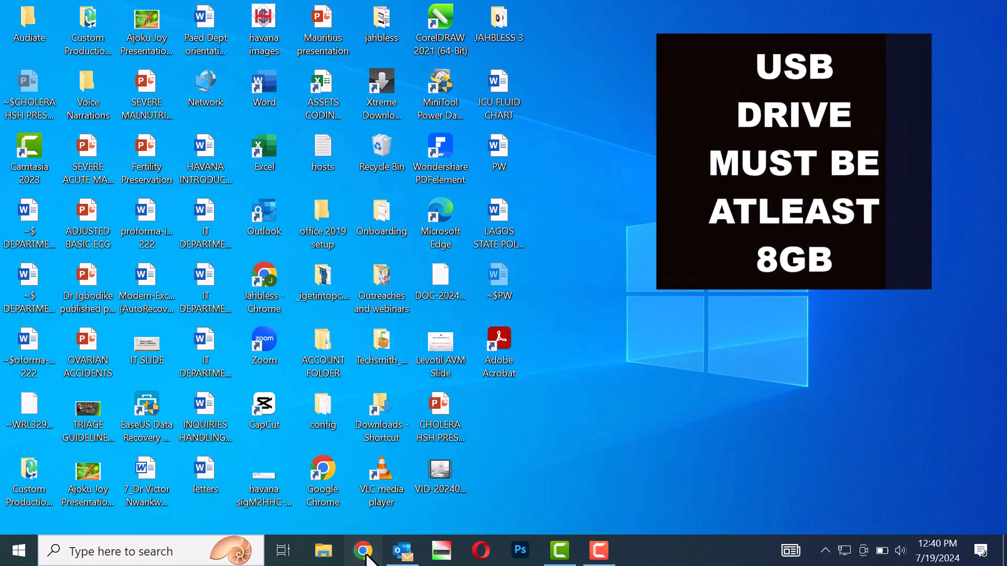
Step: Launch Chrome with the Person 1 profile and search for 'hirensbootcd'
left_click(364, 551)
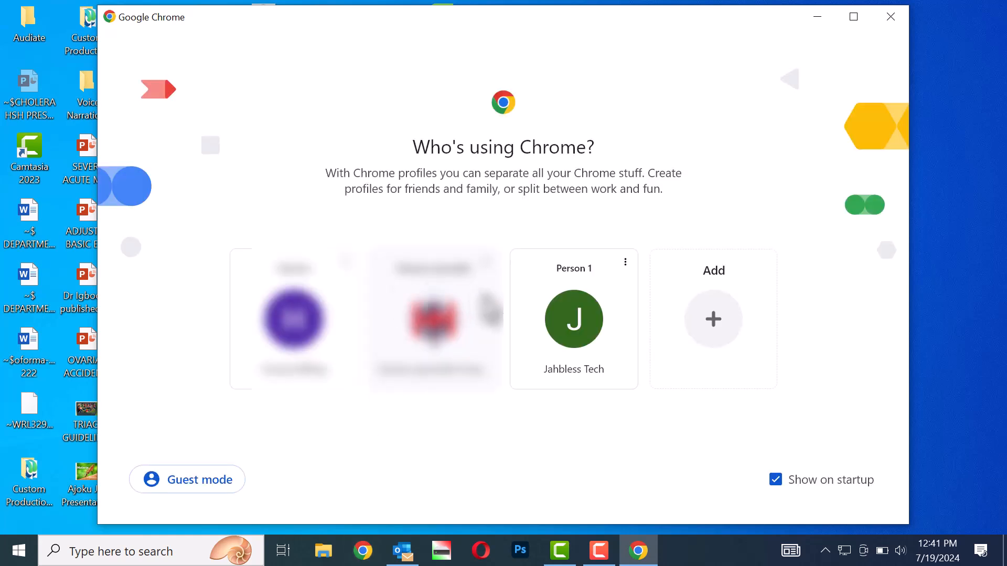
left_click(572, 320)
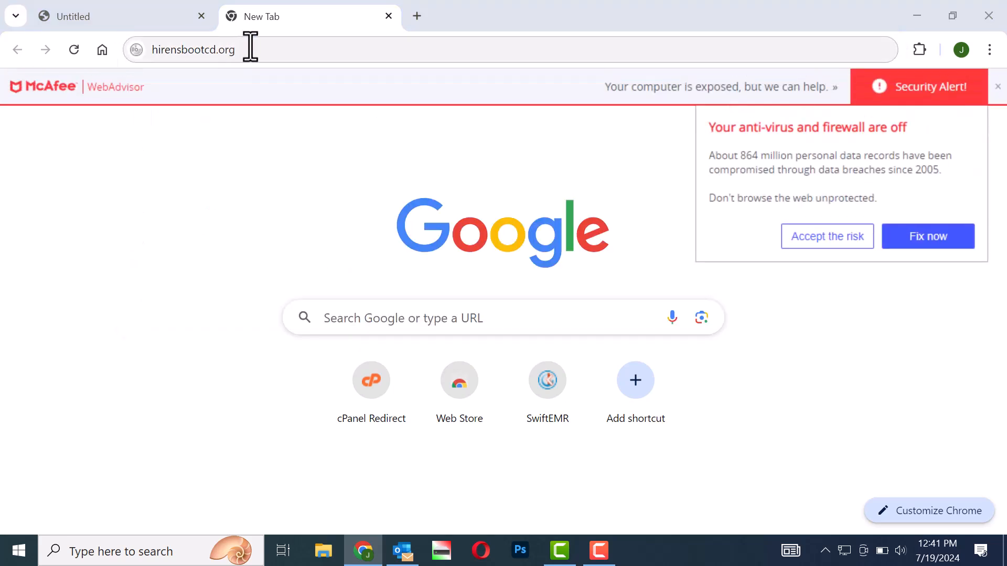
type("hirensbo")
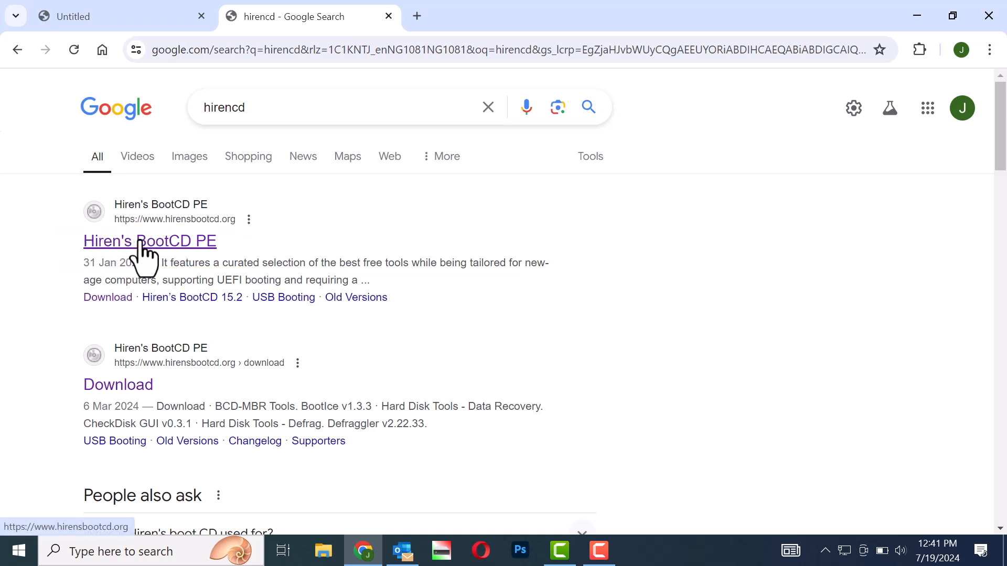
Step: Open the official Hiren's BootCD PE site's Download page and scroll to the HBCD_PE_x64.iso entry
left_click(150, 241)
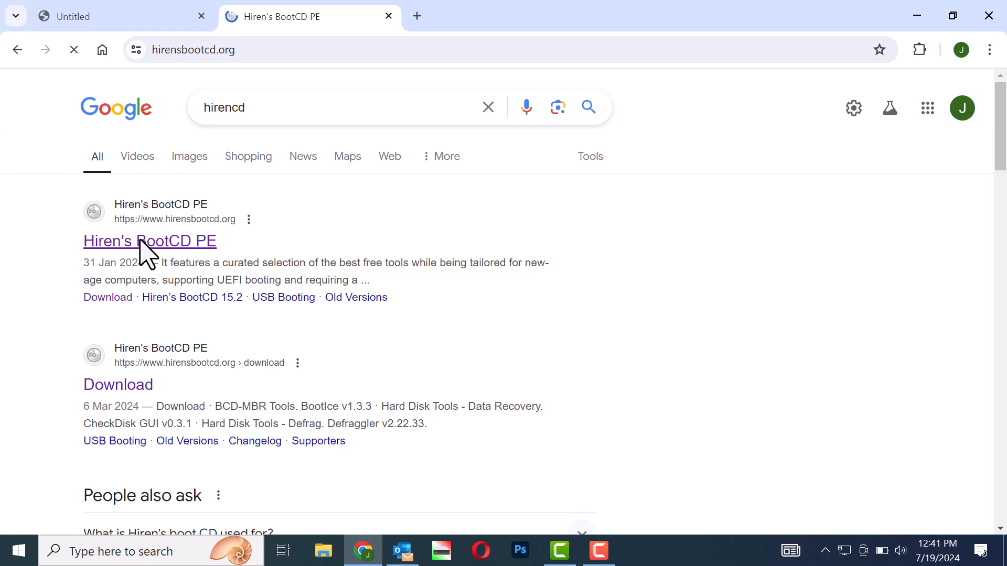
left_click(149, 240)
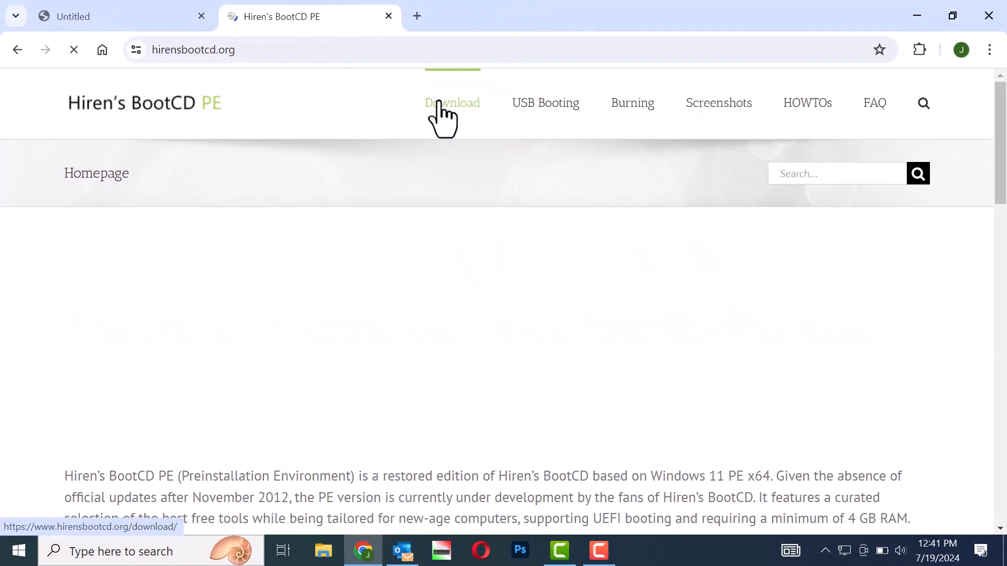
left_click(451, 103)
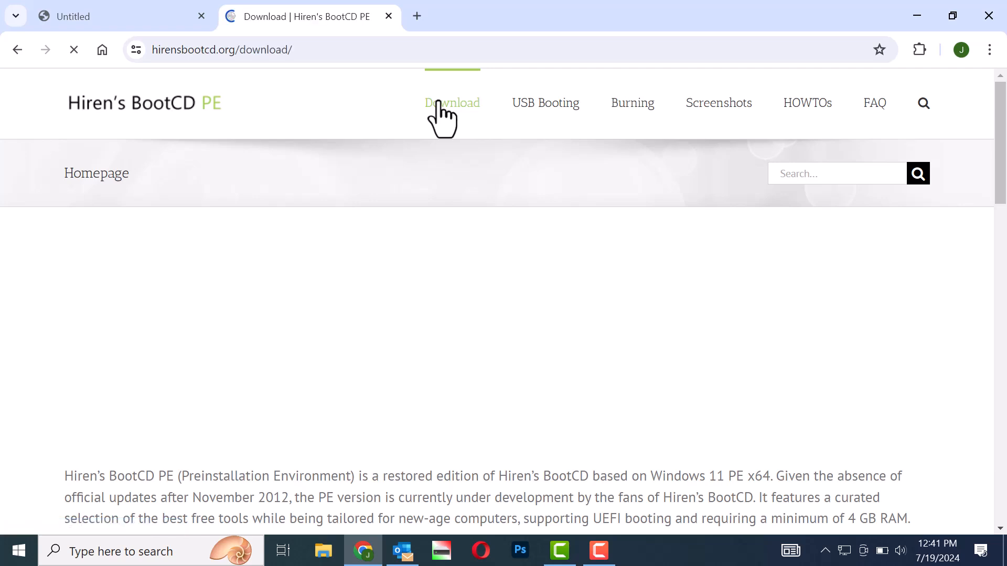
left_click(451, 102)
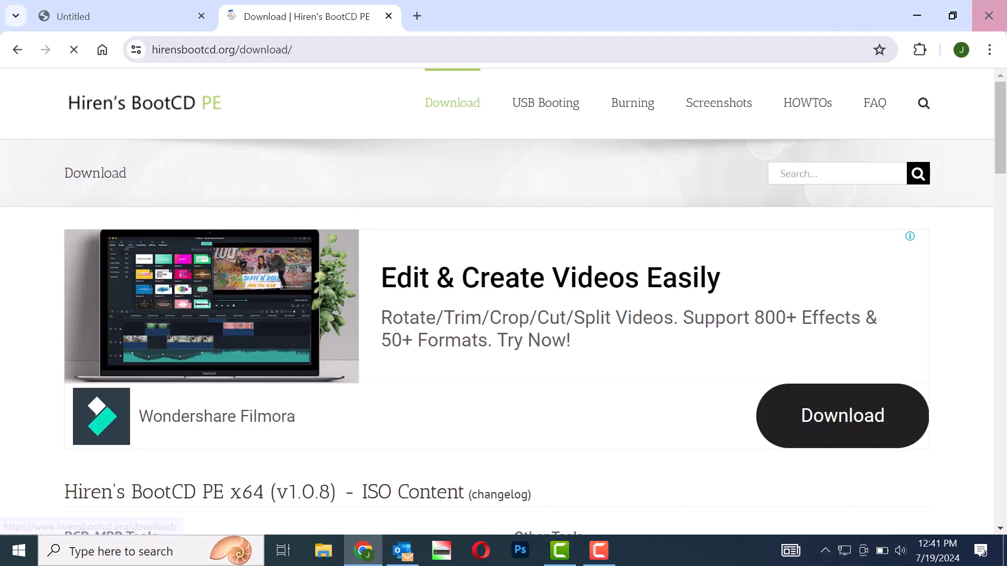
scroll("down", 3)
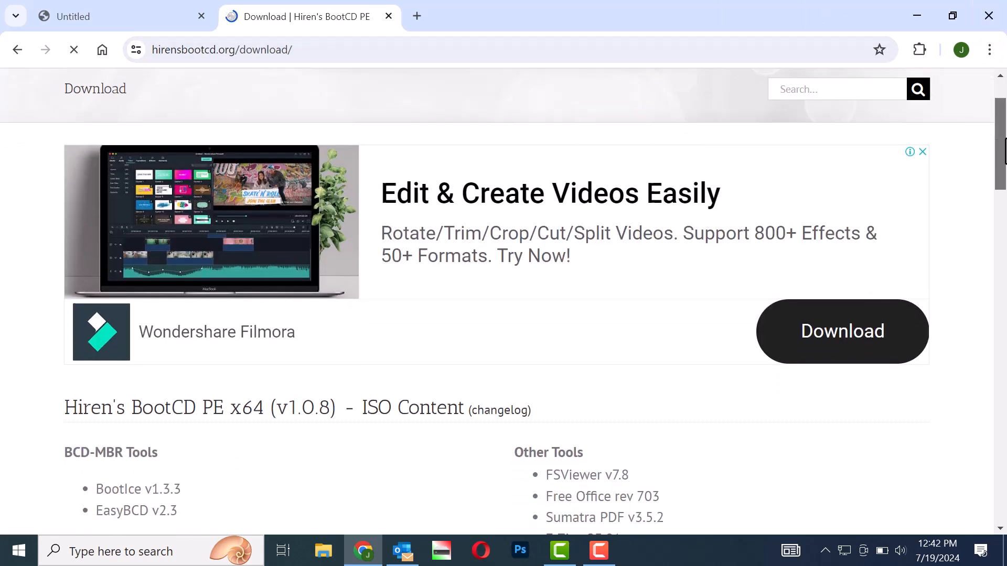
scroll("down", 3)
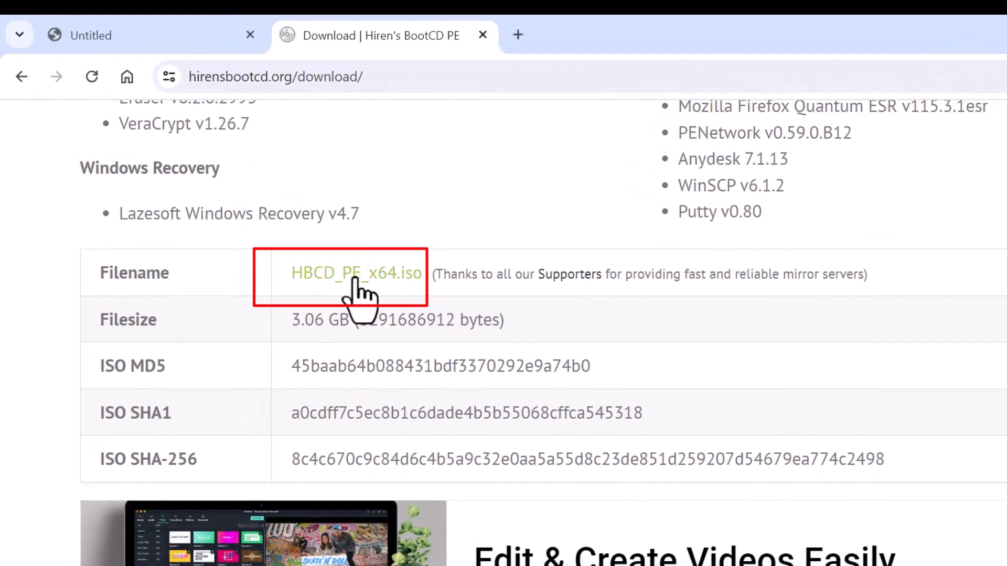
Step: Download HBCD_PE_x64.iso, dismiss the ad, and view recent downloads showing 0.0 of 3.1 GB
left_click(357, 273)
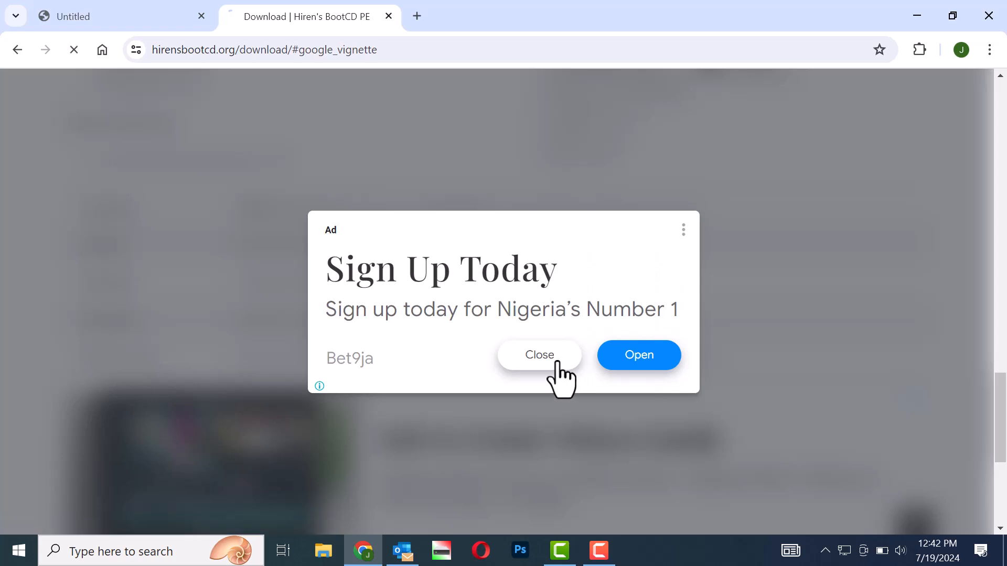
left_click(539, 355)
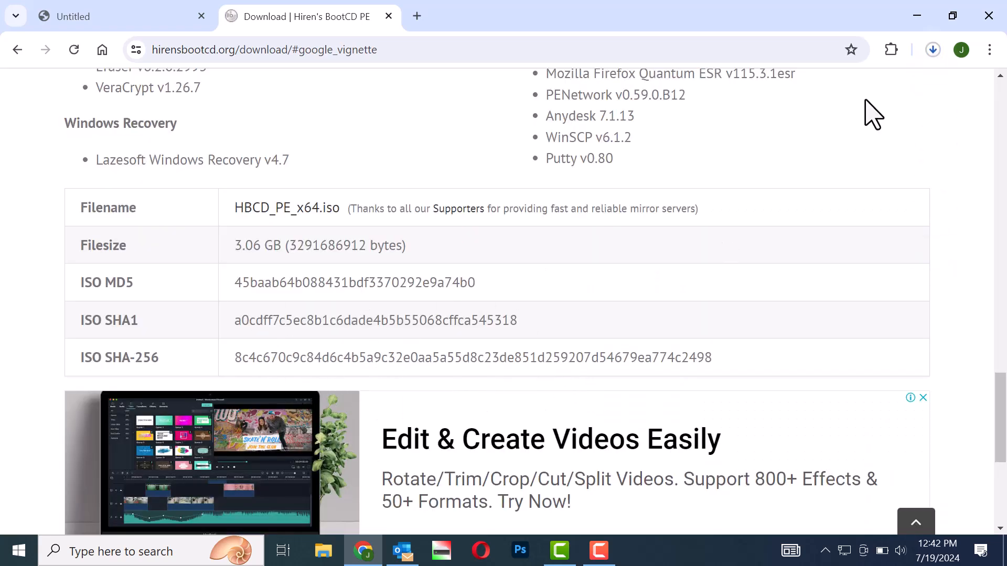
left_click(932, 50)
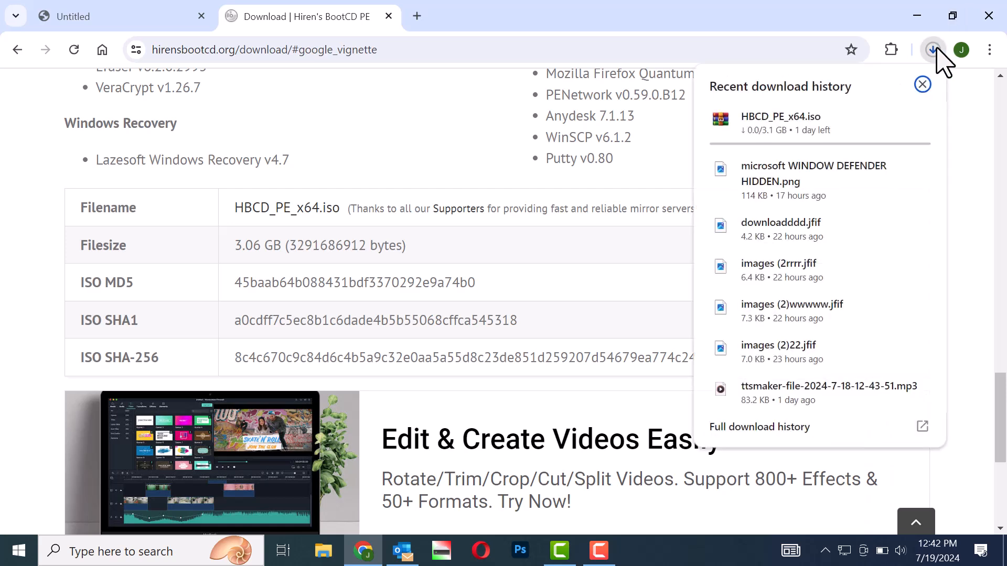
mouse_move(632, 188)
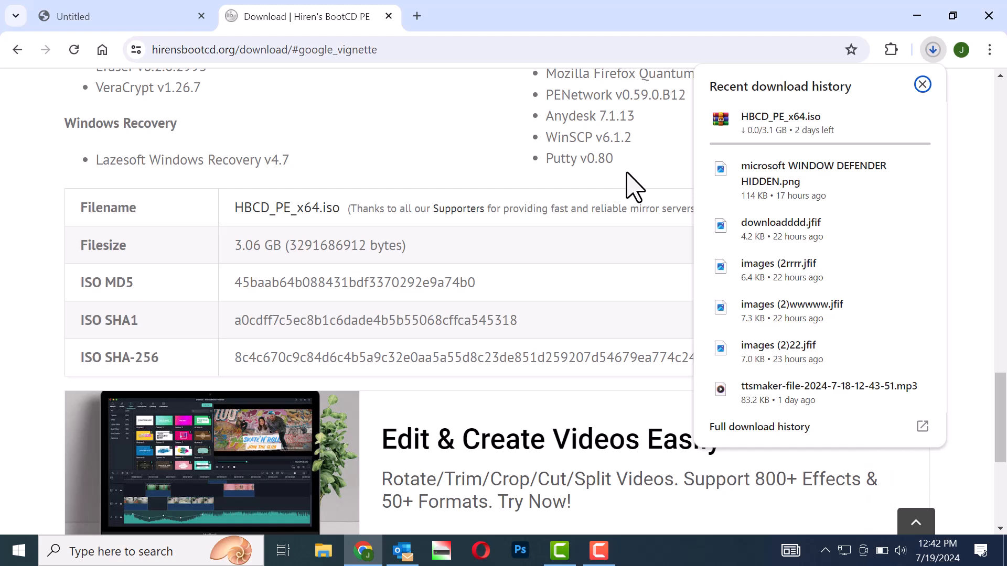
mouse_move(467, 20)
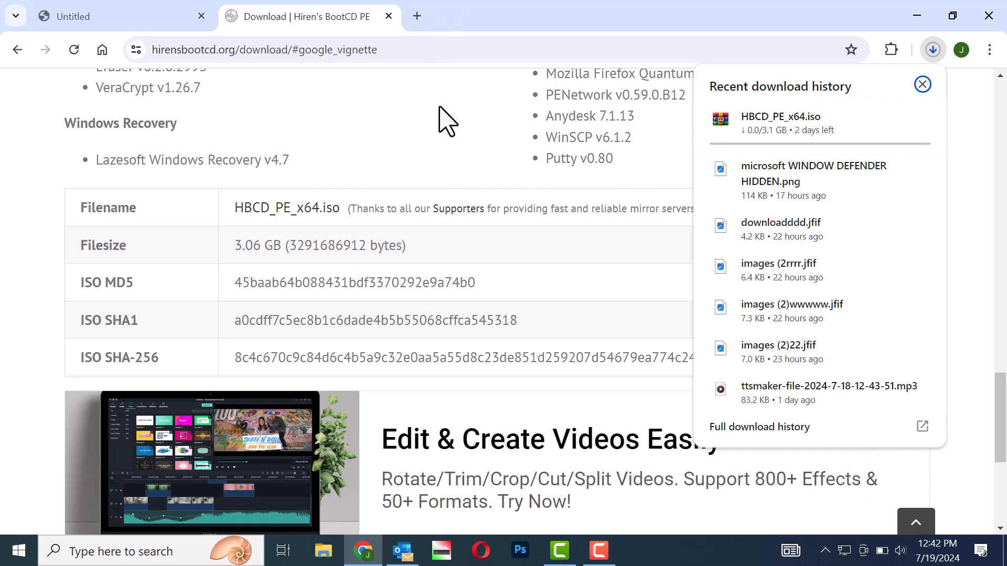
mouse_move(425, 26)
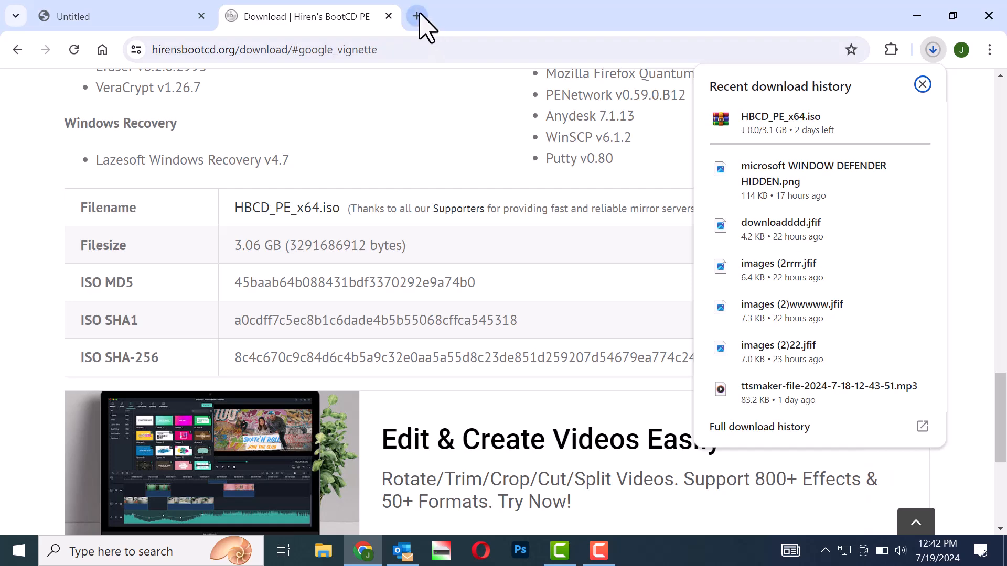
Step: Search Google for 'rufus' in a new tab, with rufus.ie listed first
left_click(417, 16)
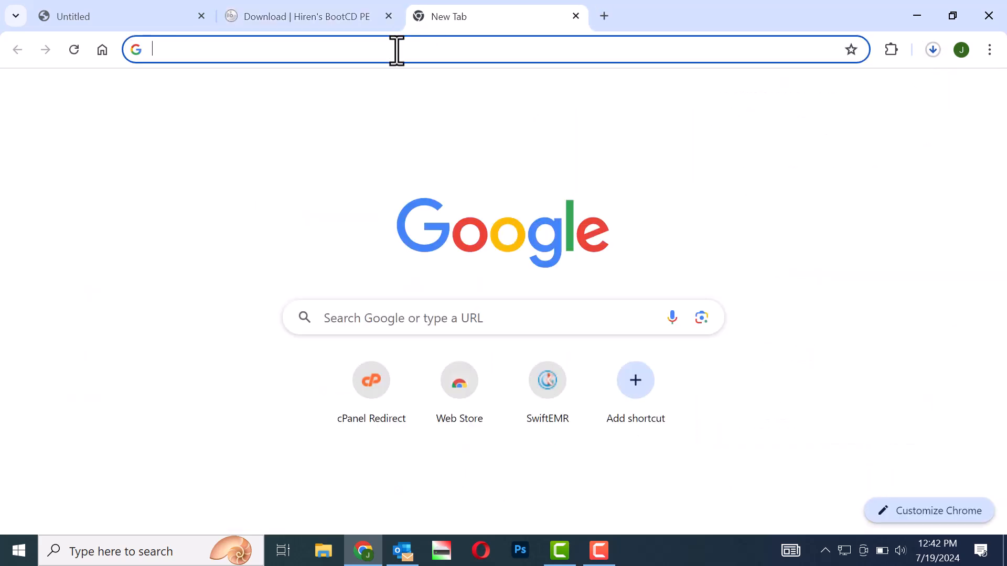
type("ro")
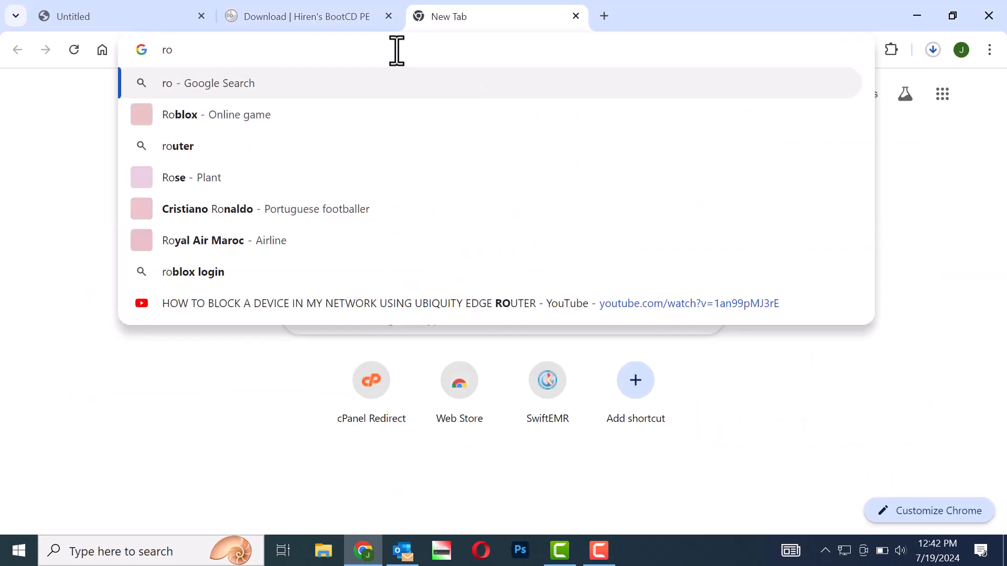
type("rufu")
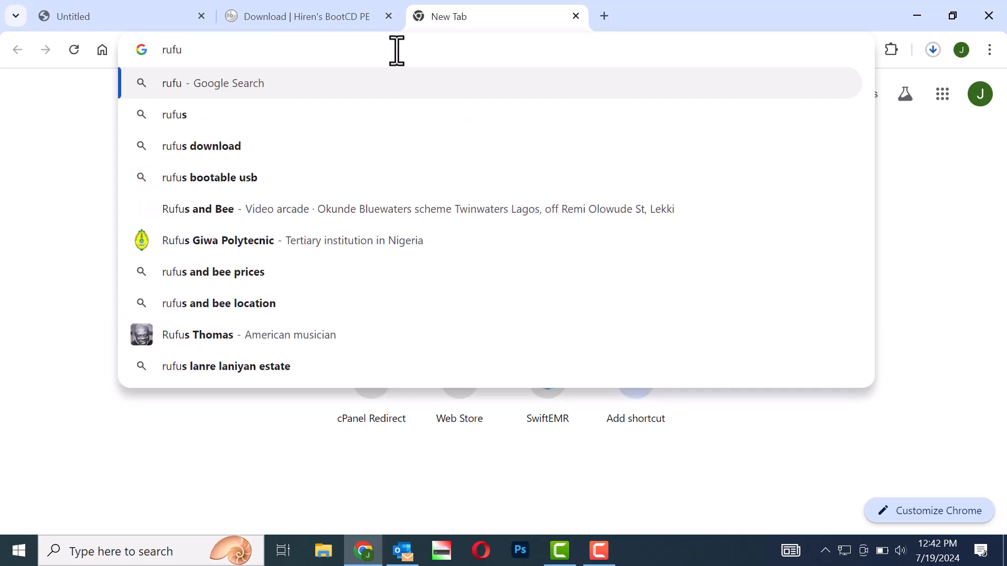
type("search?q=")
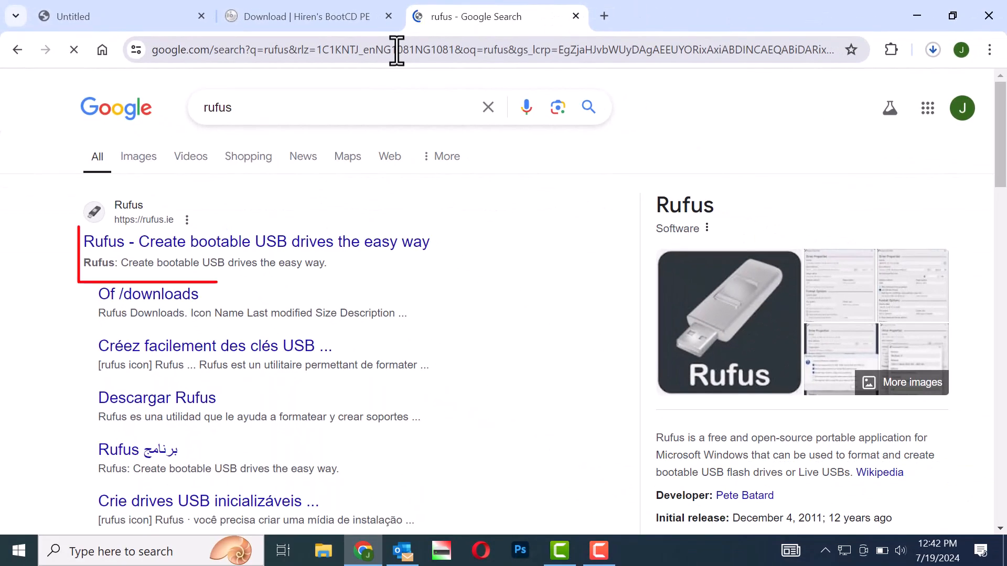
left_click(257, 241)
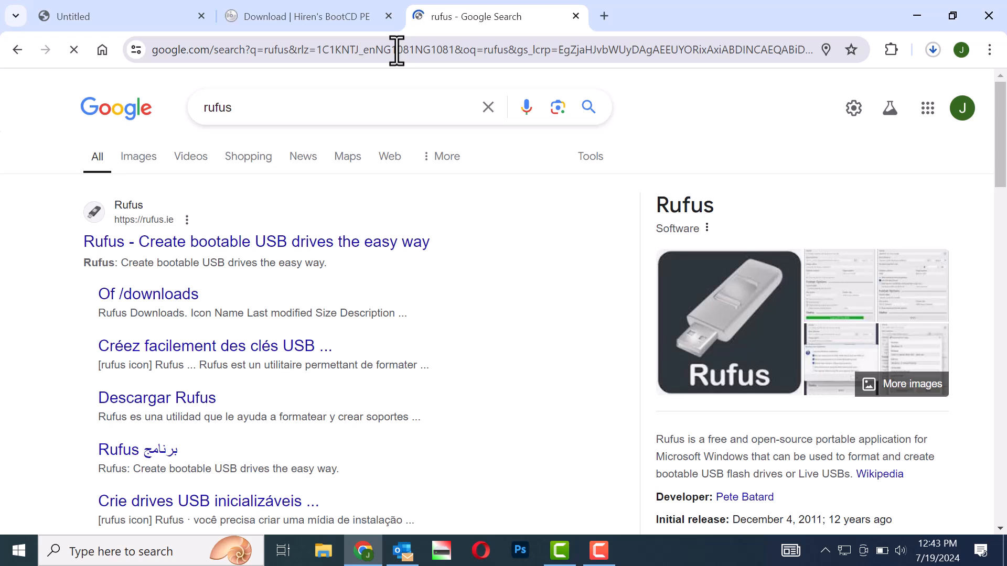
left_click(255, 241)
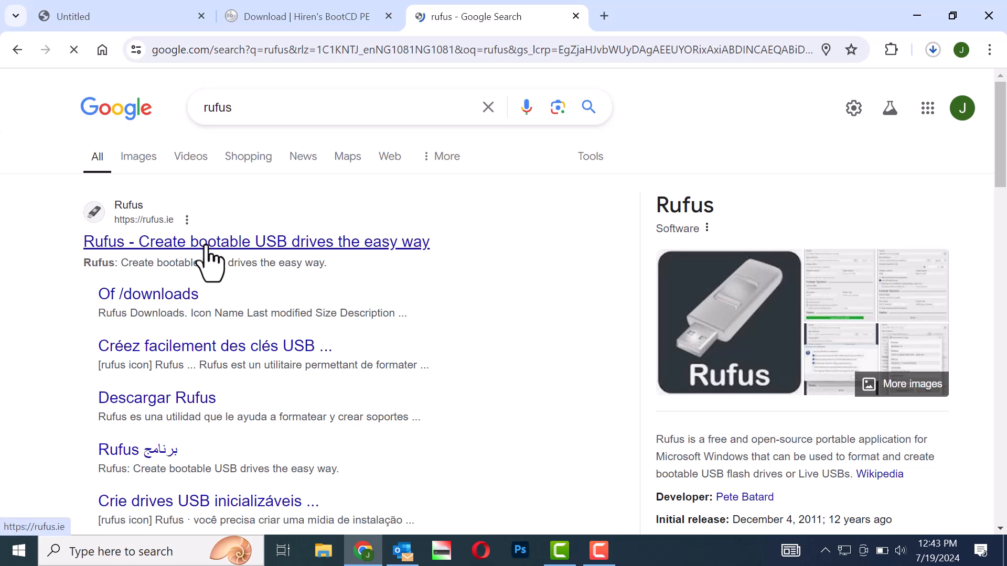
Step: Download rufus-4.5.exe from the Latest releases table on rufus.ie
left_click(255, 242)
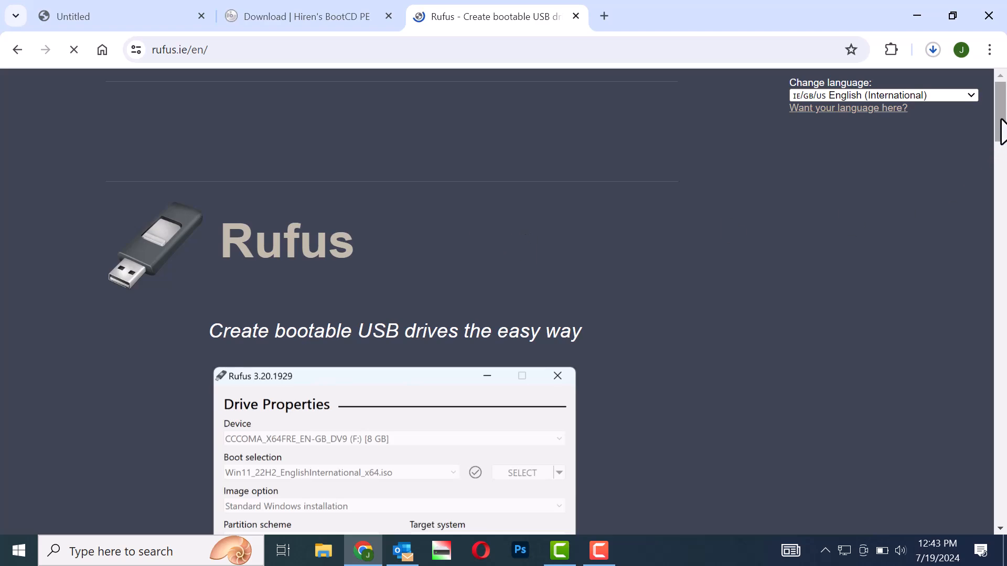
scroll("down", 3)
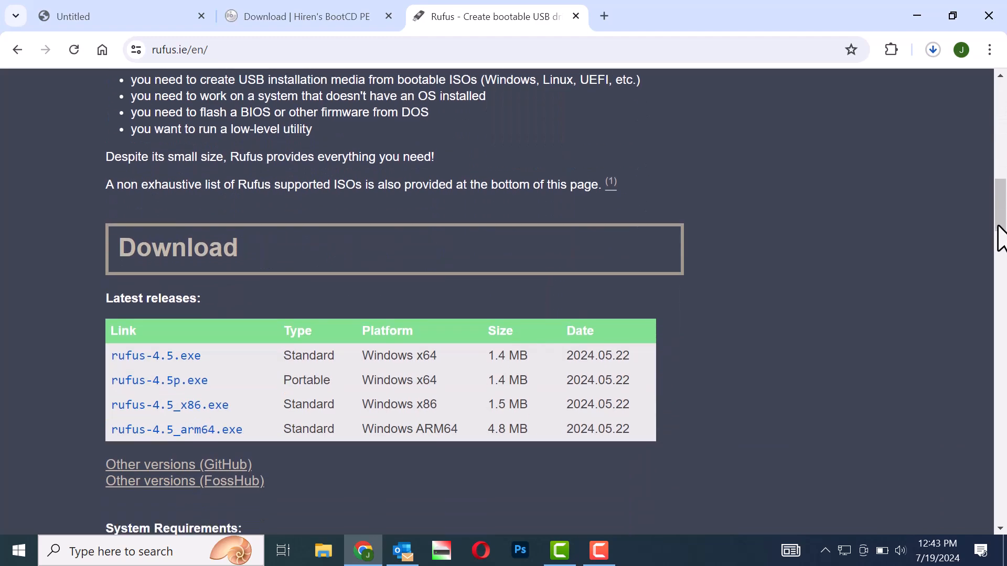
scroll("down", 3)
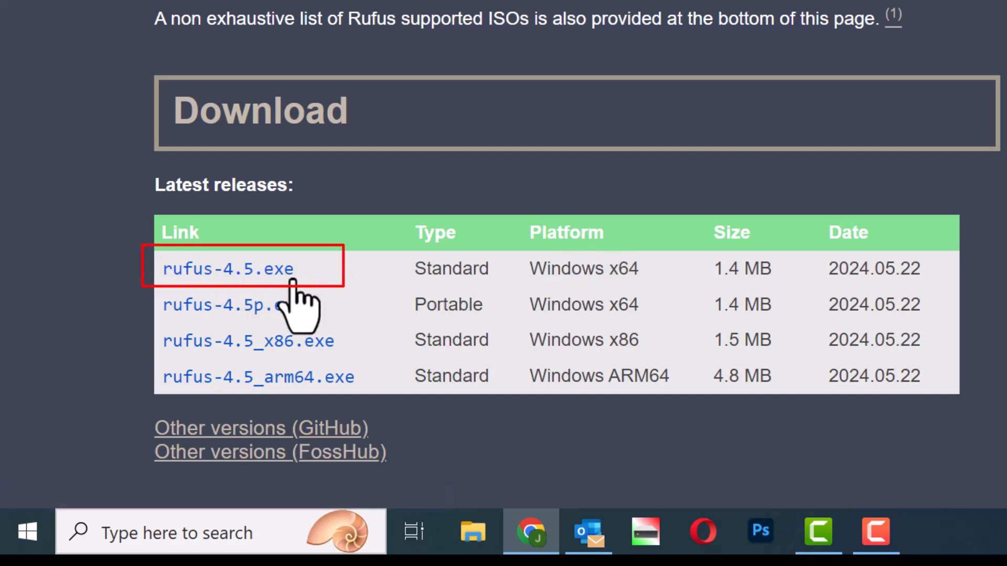
left_click(227, 269)
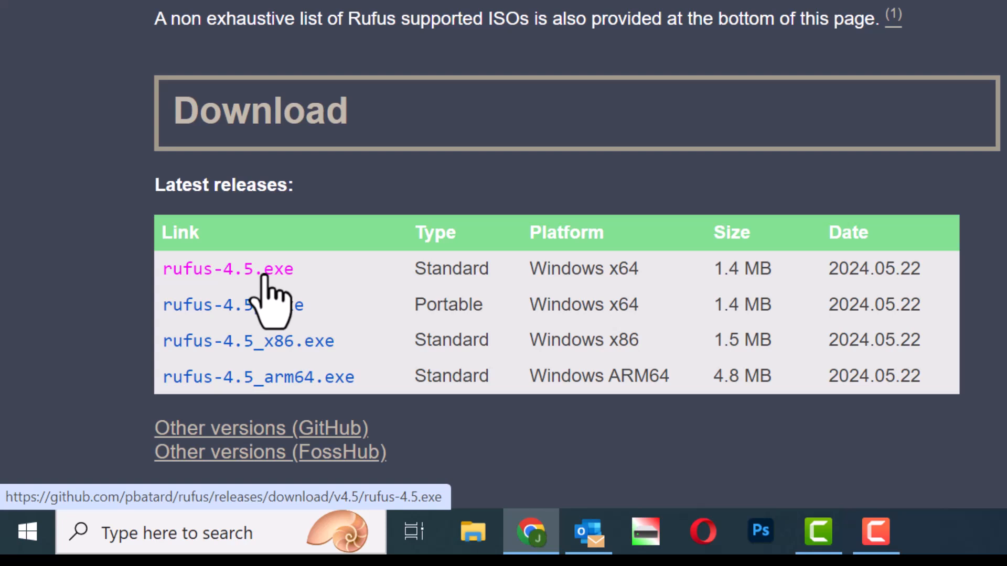
left_click(226, 268)
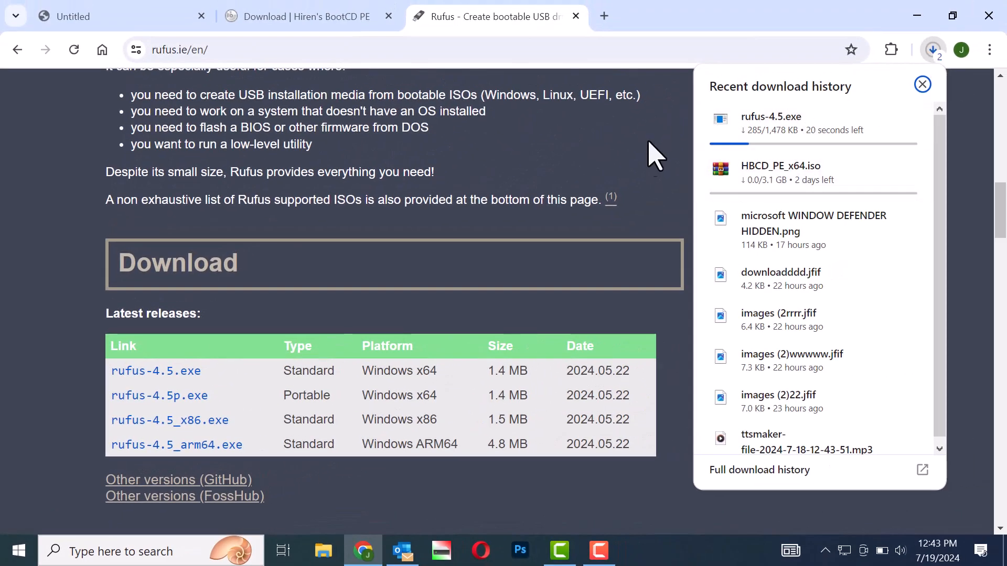
mouse_move(637, 168)
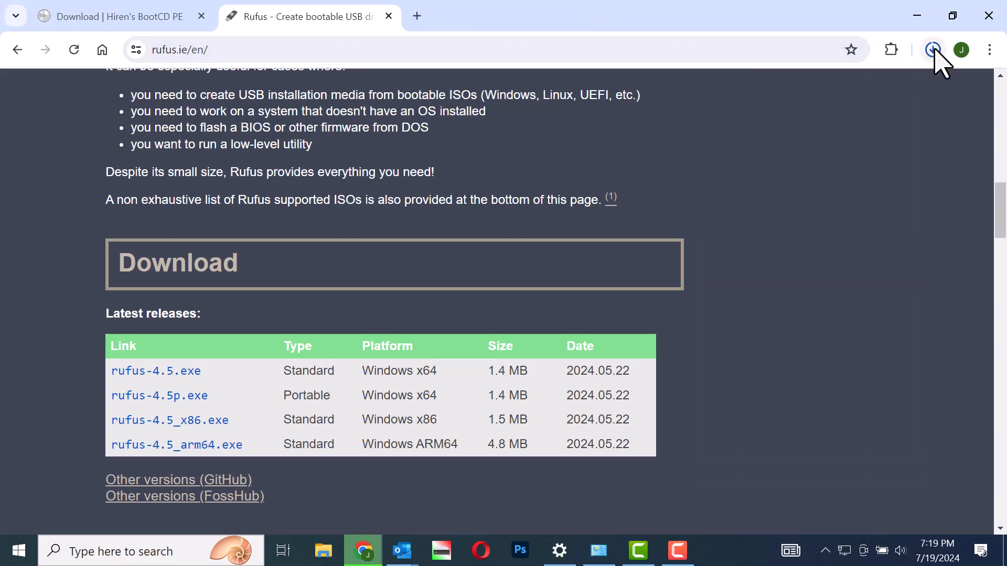
Step: Check recent downloads to confirm HBCD_PE_x64.iso is done at 3.1 GB
left_click(933, 50)
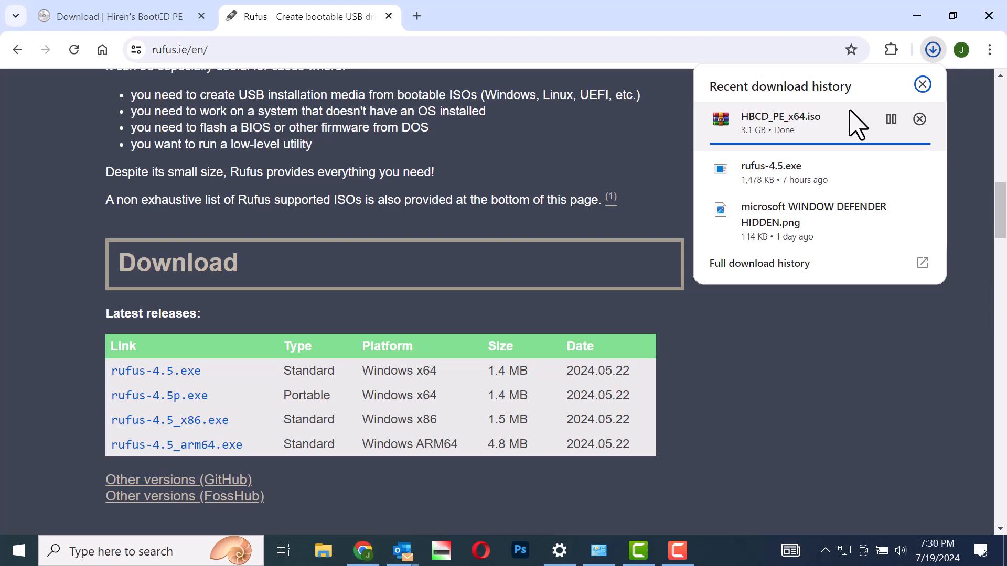
mouse_move(818, 360)
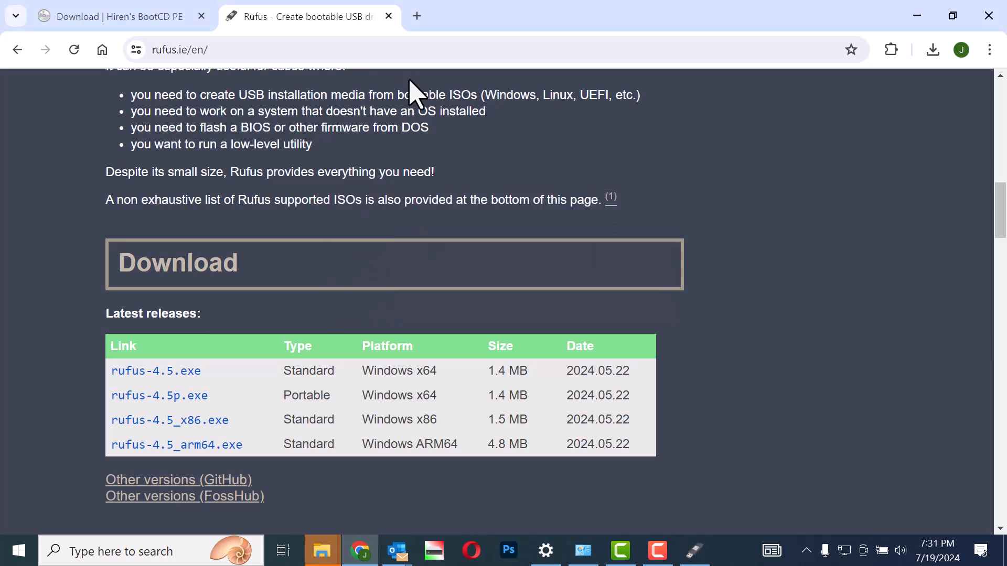
Step: Launch Rufus from the taskbar and dismiss the 'Other instance detected' warning
left_click(694, 550)
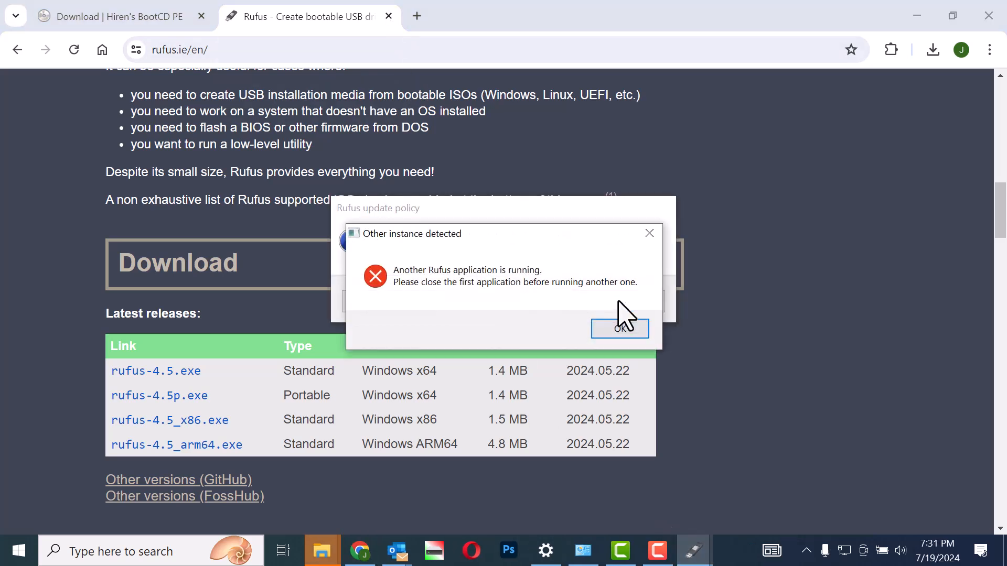
left_click(618, 327)
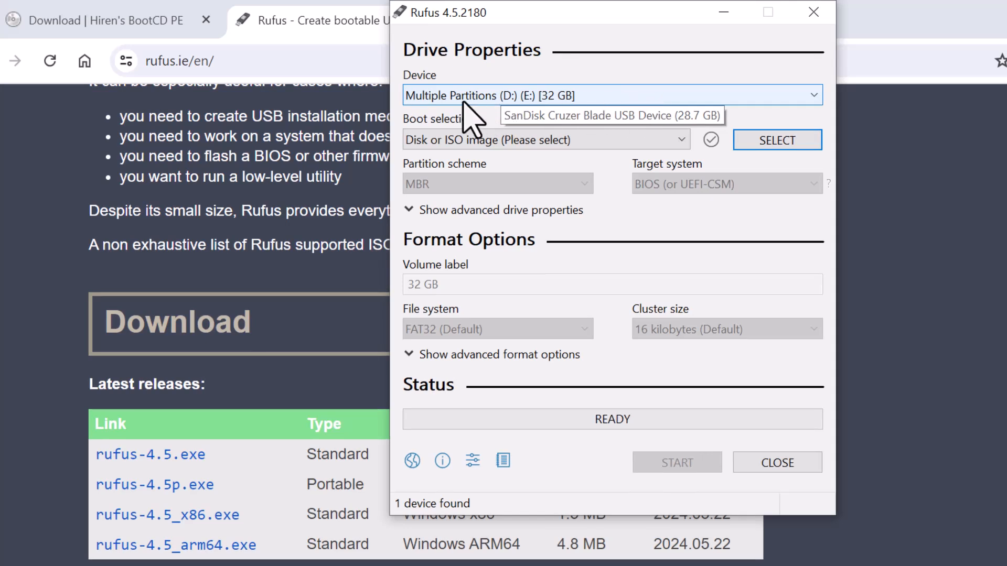
mouse_move(764, 106)
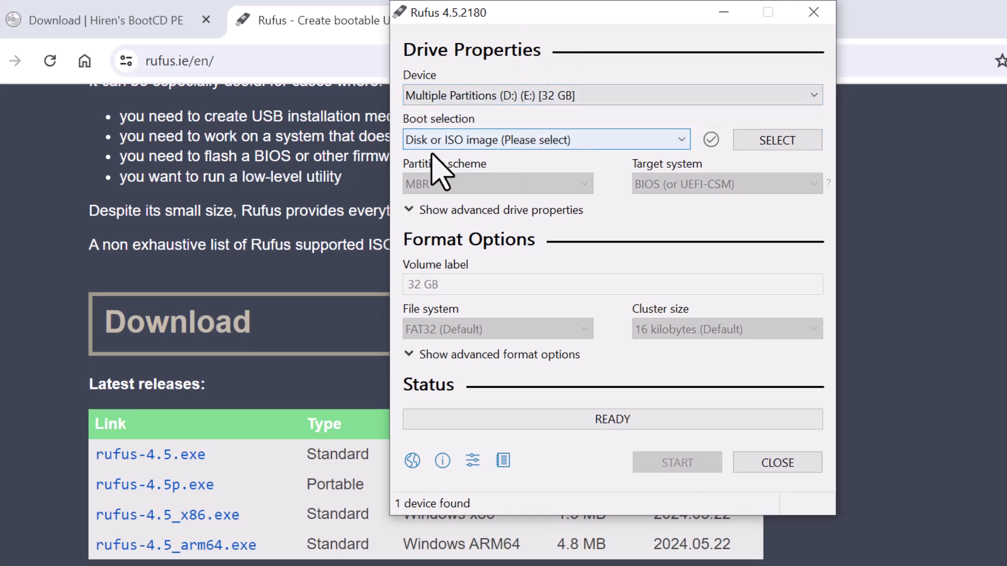
Step: Keep 'Disk or ISO image' boot selection and load HBCD_PE_x64.iso from Downloads
left_click(544, 140)
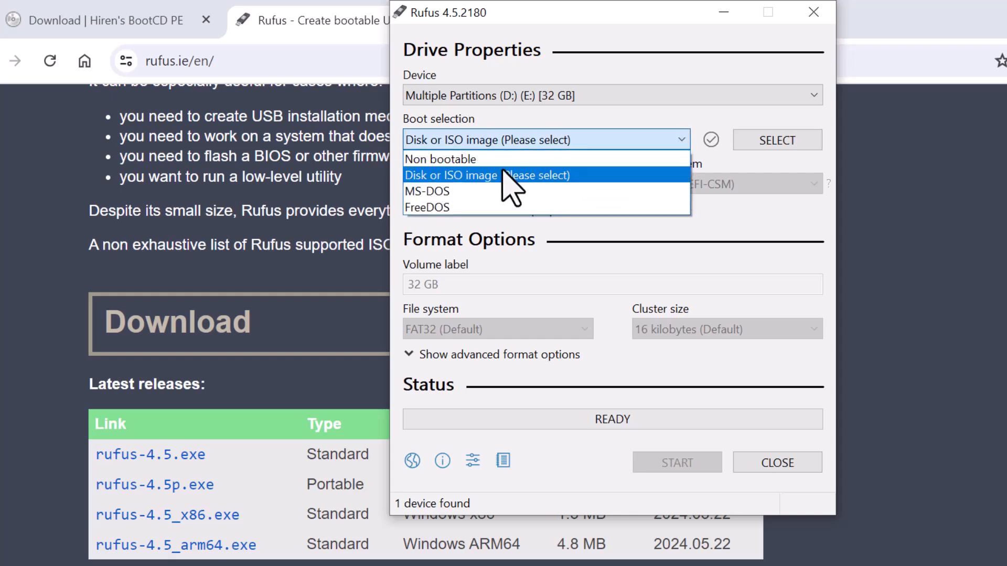
left_click(486, 174)
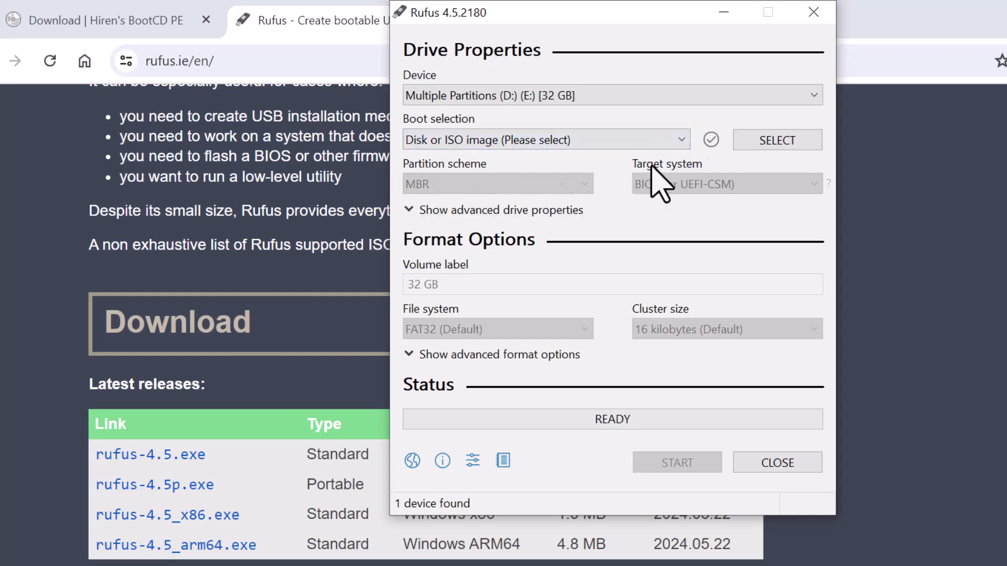
left_click(776, 139)
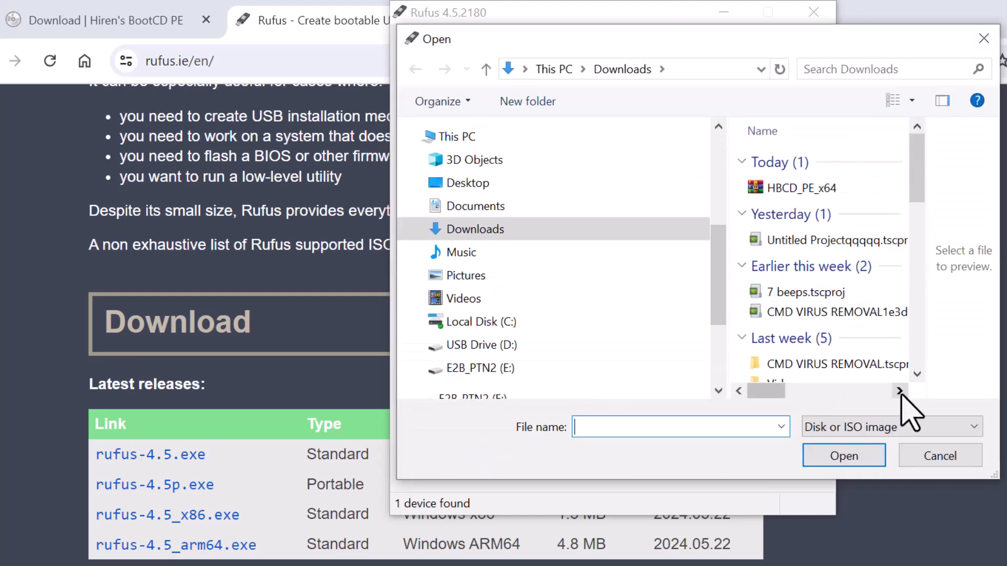
left_click(799, 187)
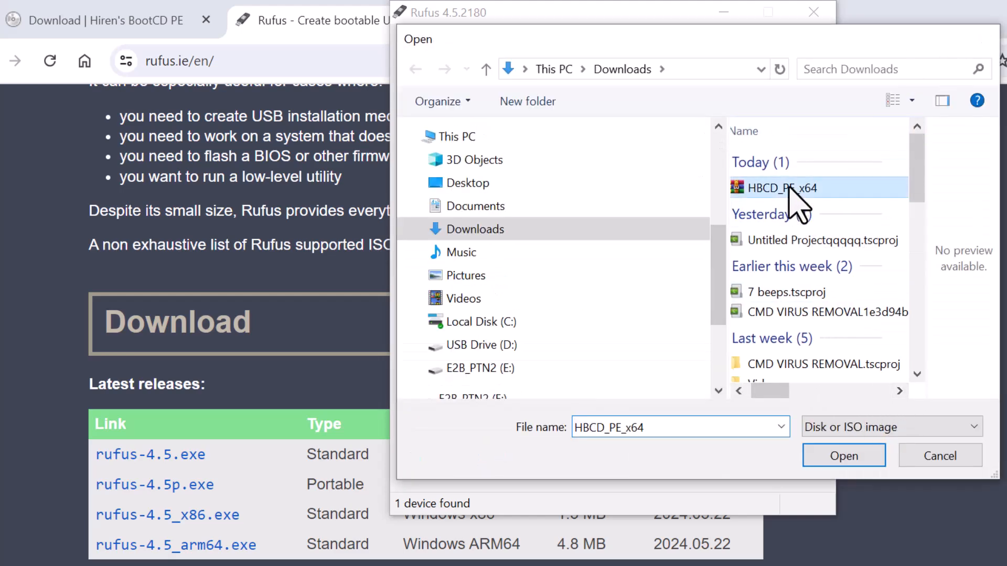
left_click(844, 455)
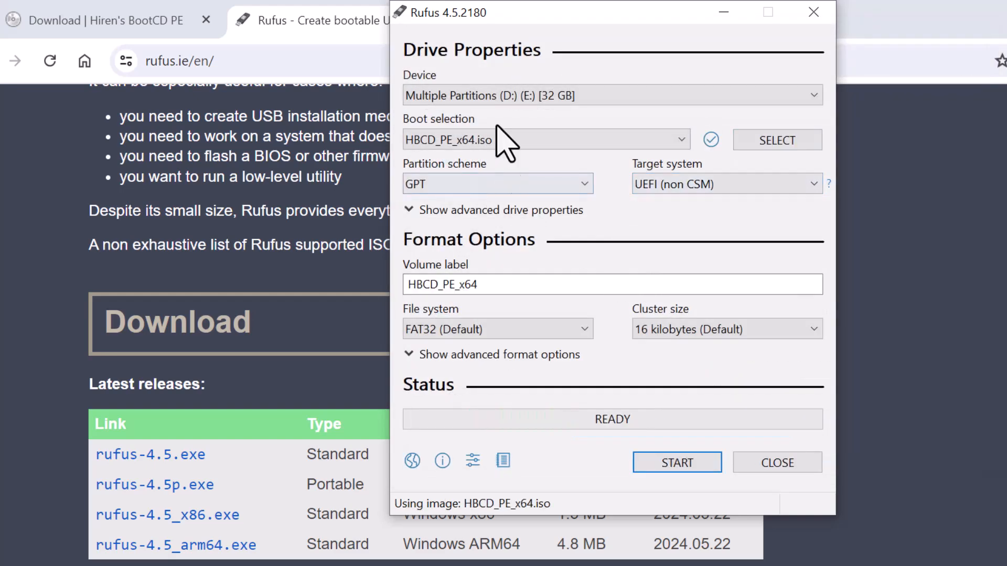
mouse_move(618, 265)
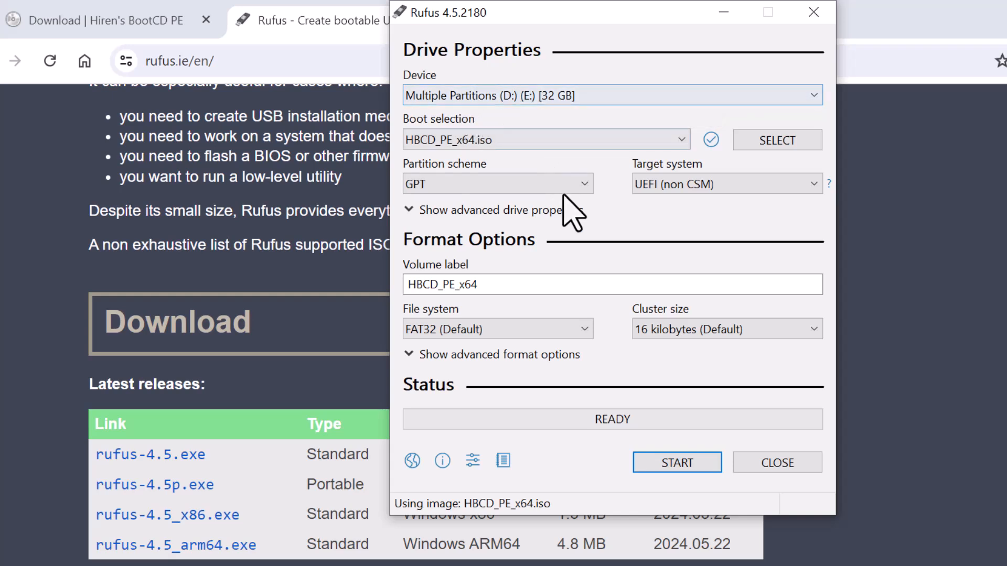
mouse_move(475, 285)
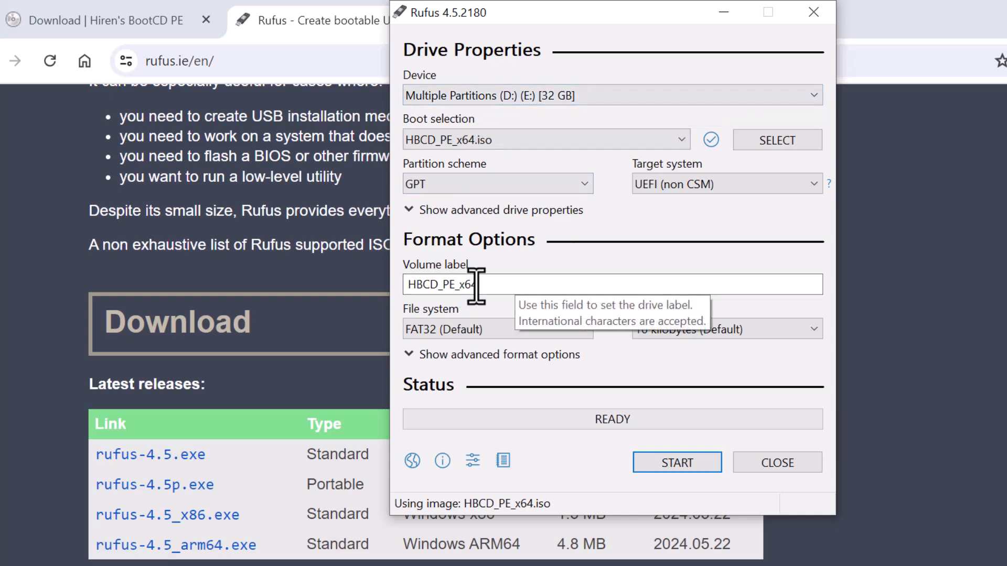
Step: Replace the HBCD_PE_x64 volume label with 'JAHBLESSTECH'
type("JA")
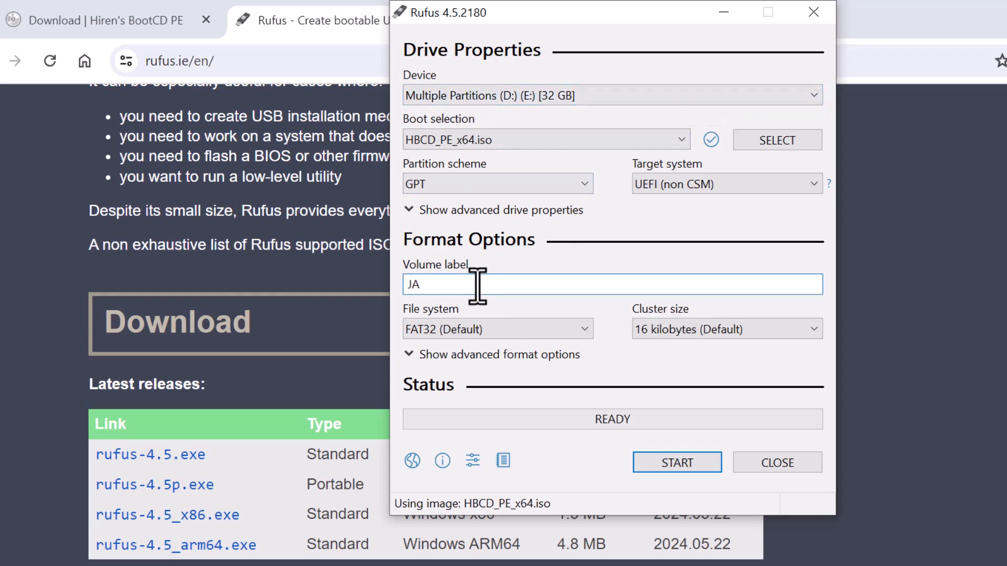
type("HBLESSTE")
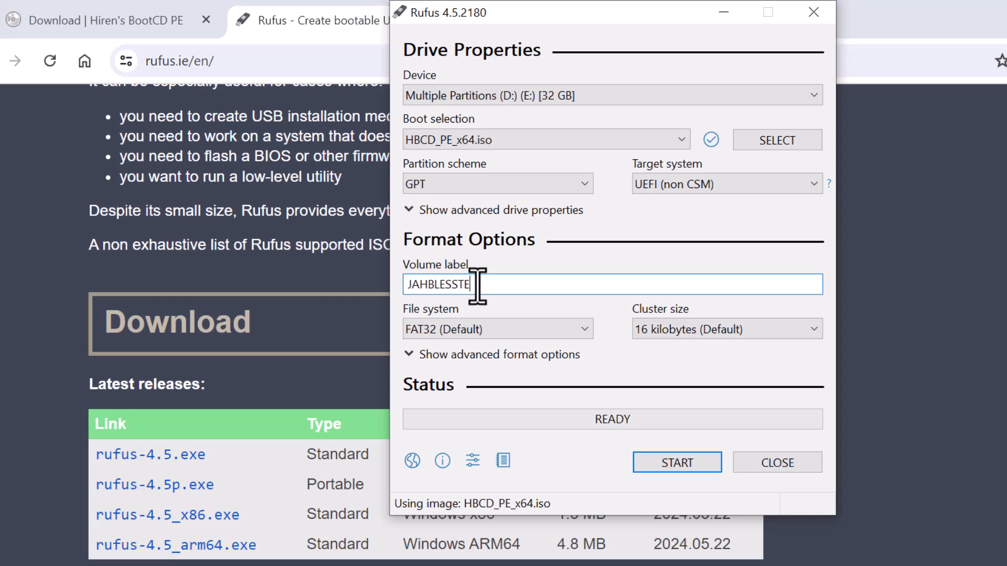
type("CH")
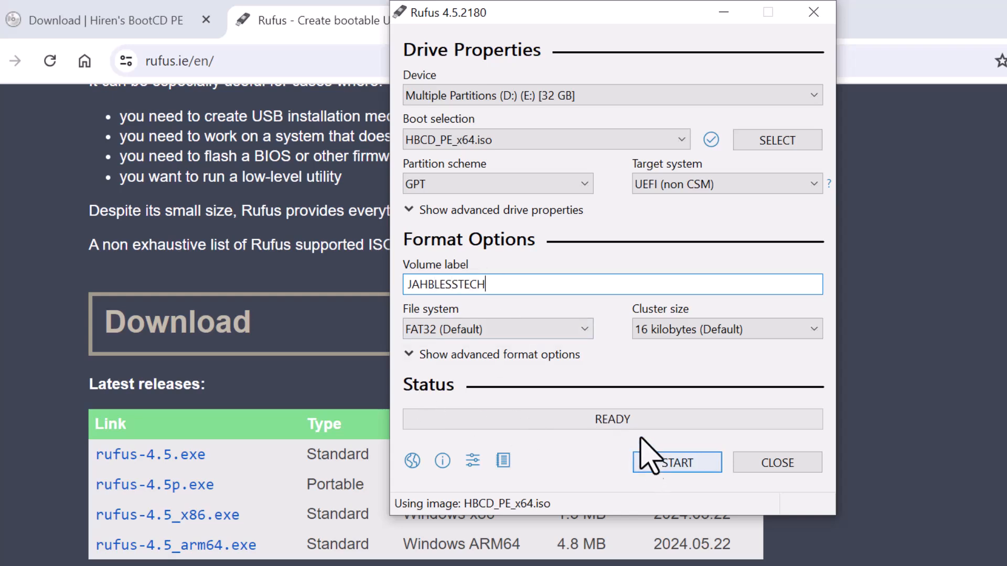
Step: Start writing HBCD_PE_x64.iso to the 32 GB drive, confirming both warnings with OK
left_click(677, 463)
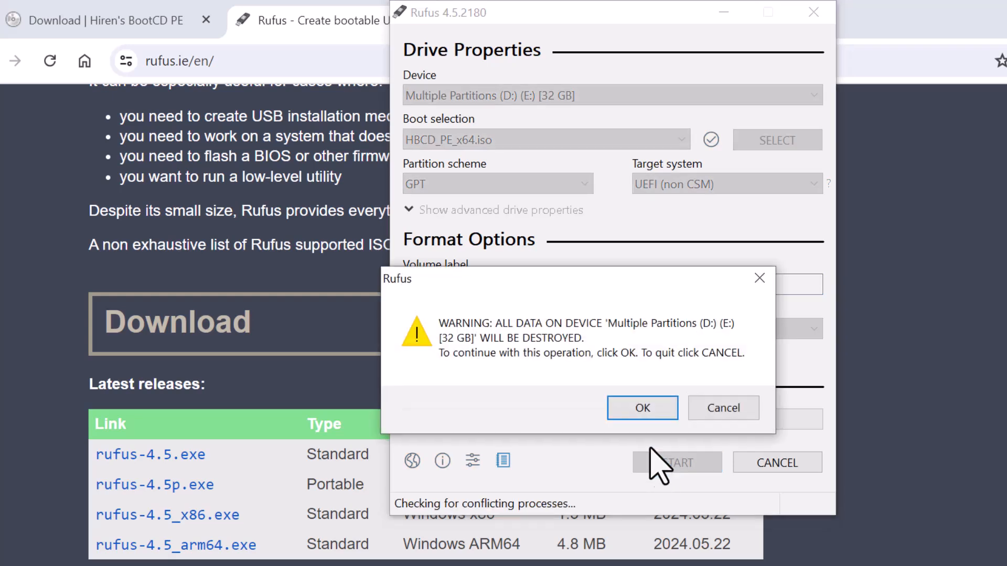
mouse_move(574, 383)
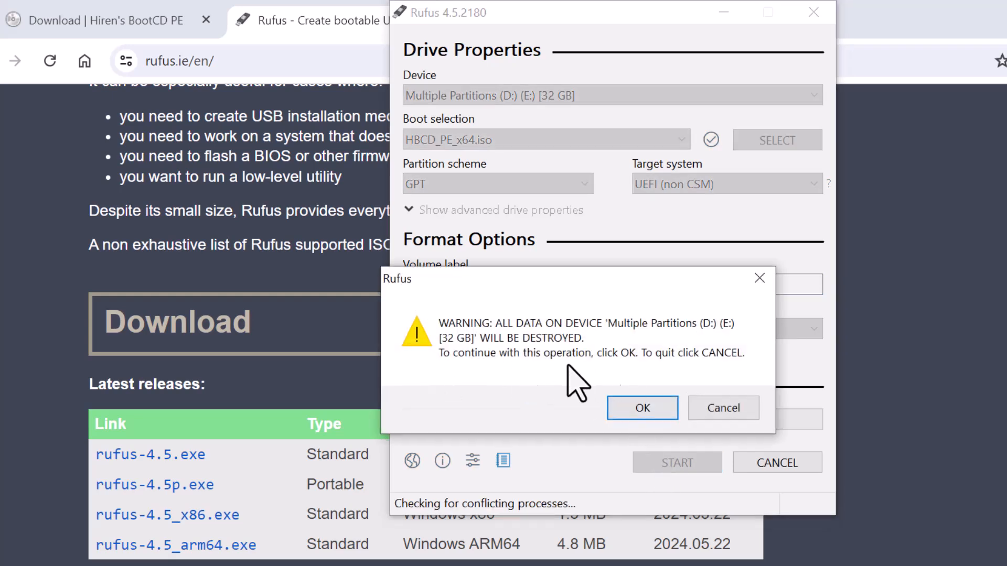
left_click(642, 408)
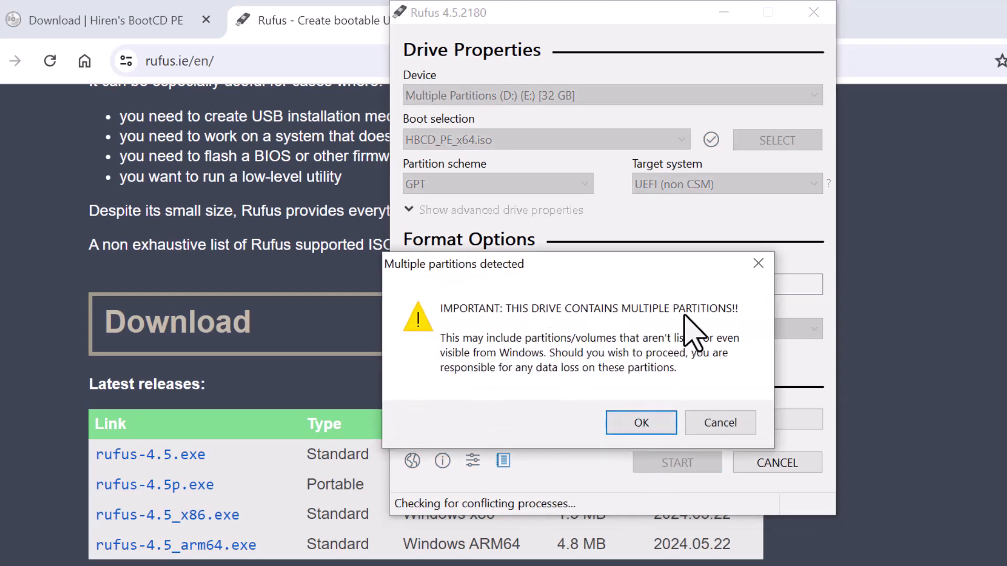
left_click(640, 423)
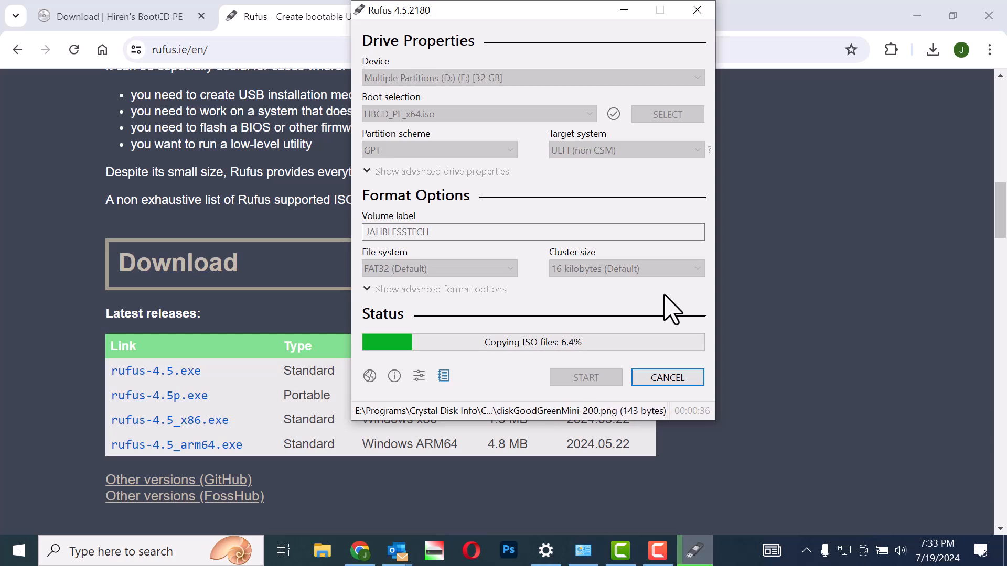
mouse_move(845, 364)
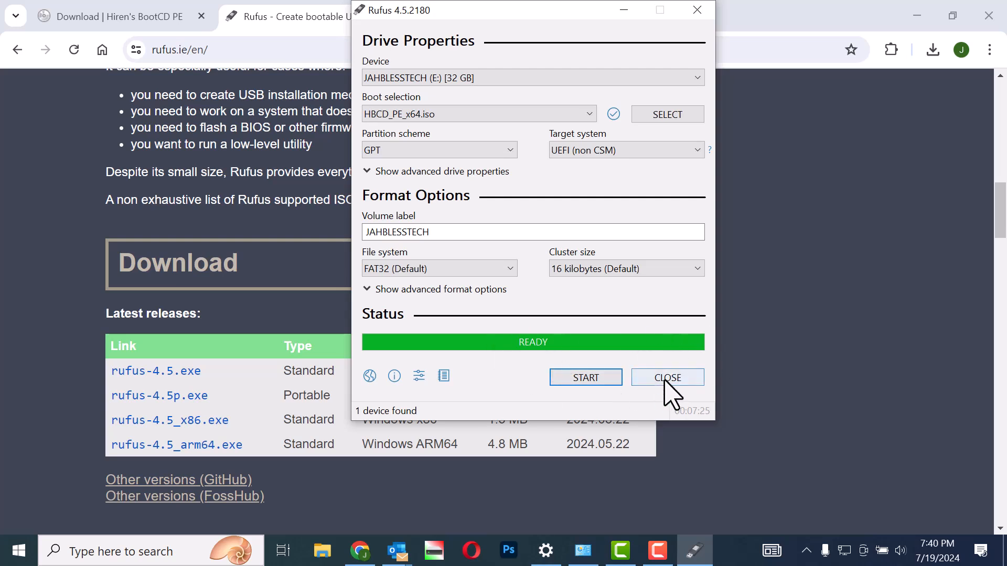
Step: Close Rufus once writing the JAHBLESSTECH drive has finished
left_click(667, 378)
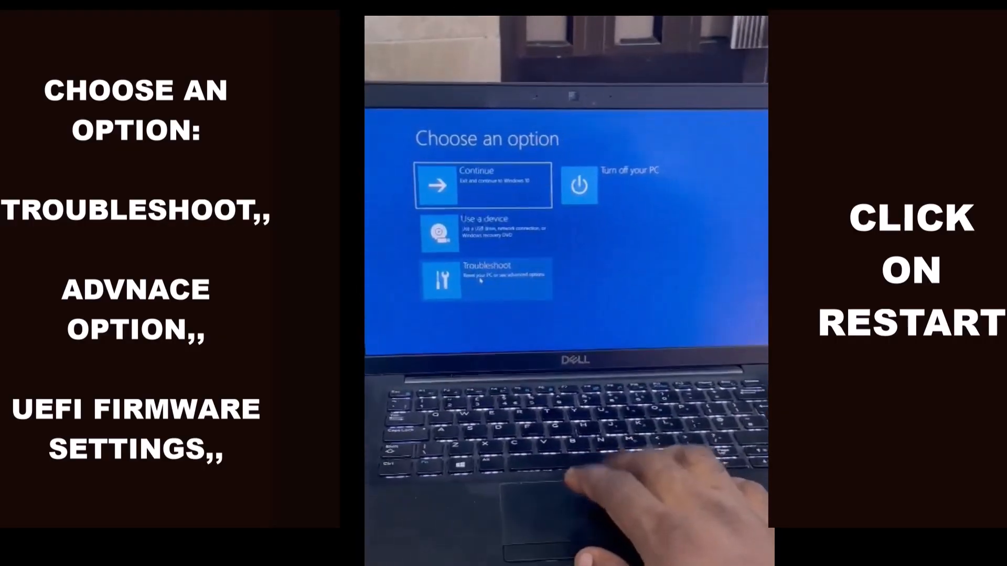
Step: Restart into firmware via Troubleshoot > Advanced options > UEFI Firmware Settings
left_click(487, 277)
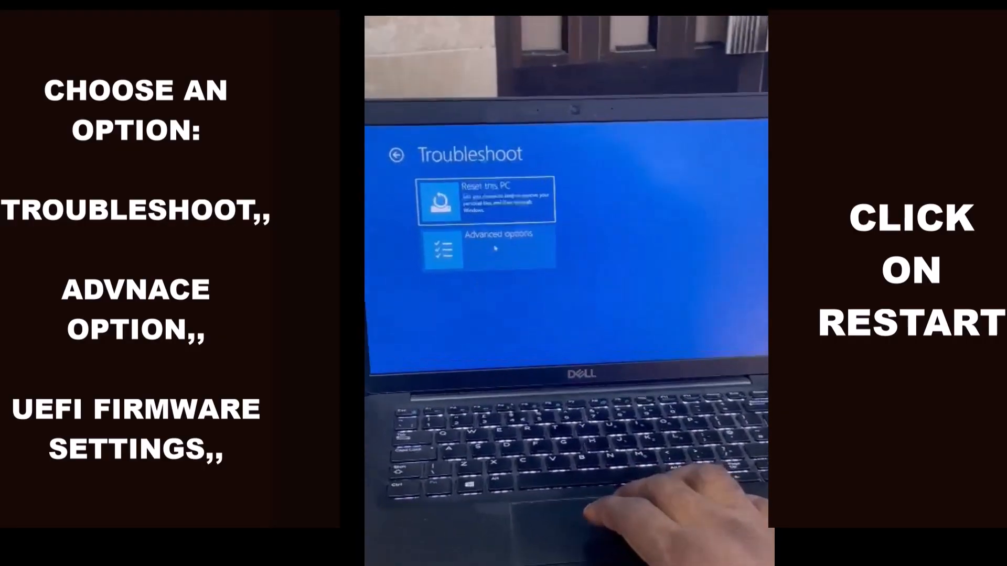
left_click(489, 249)
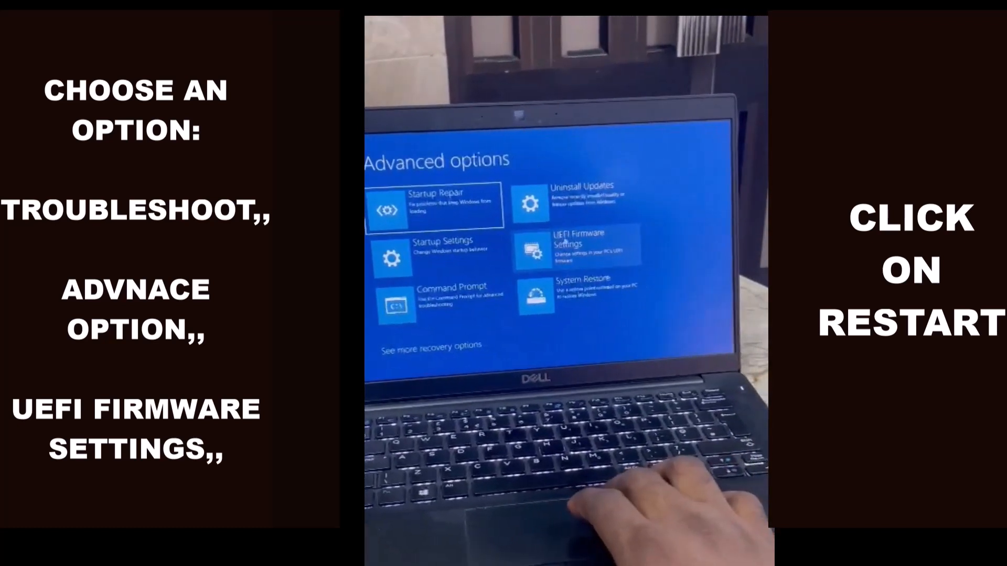
left_click(578, 247)
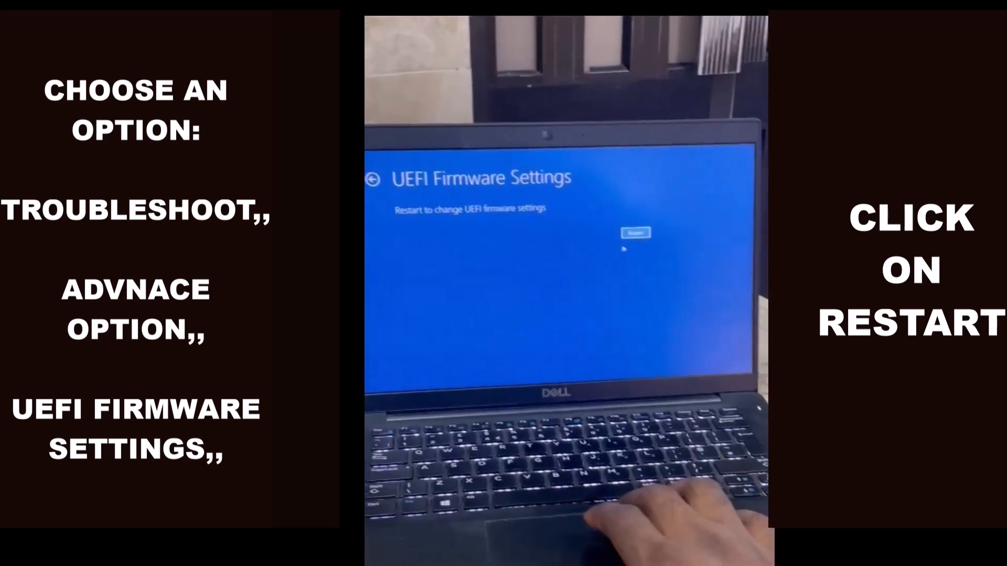
left_click(635, 232)
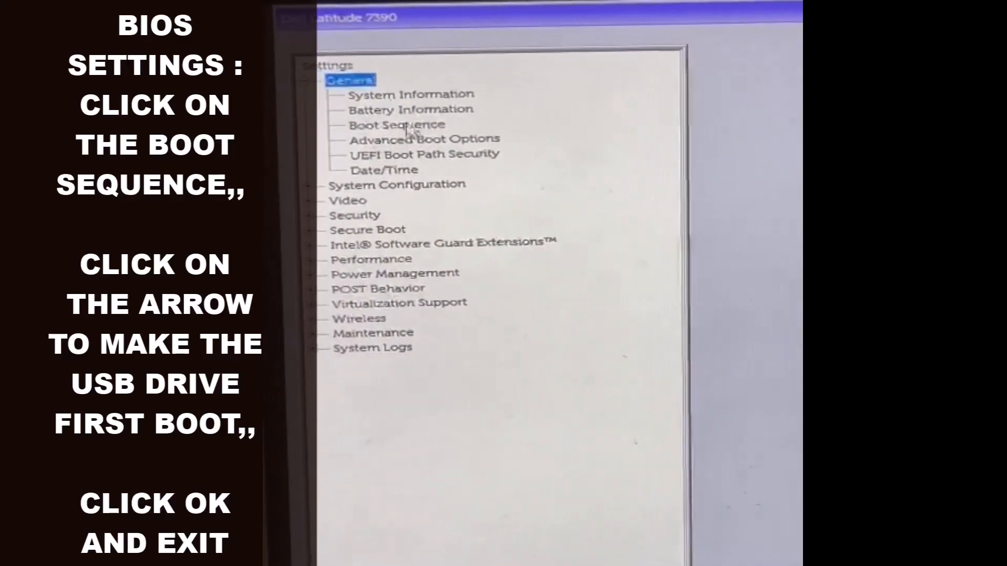
Step: In Boot Sequence, move the UEFI SanDisk USB entry above Windows Boot Manager
left_click(395, 124)
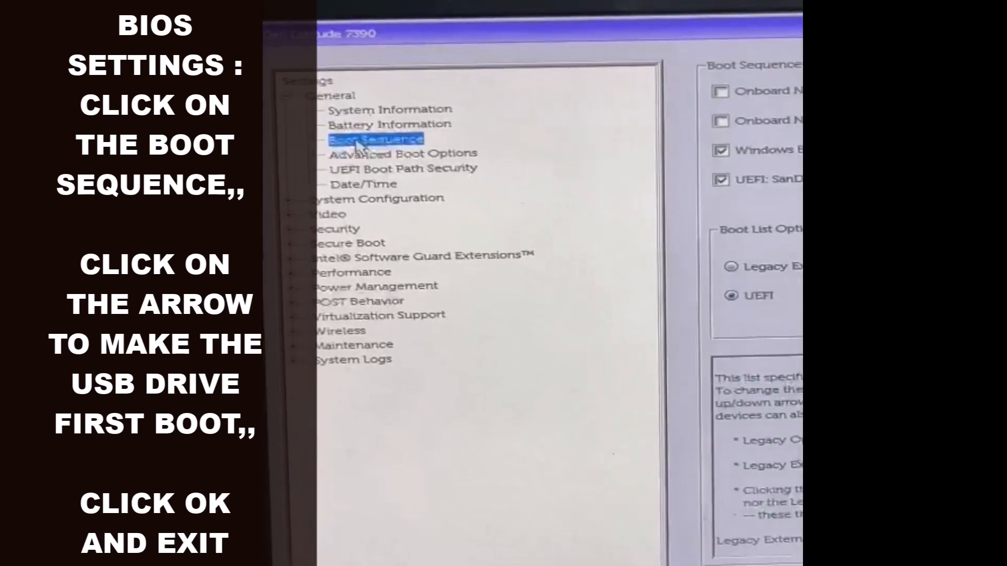
left_click(375, 140)
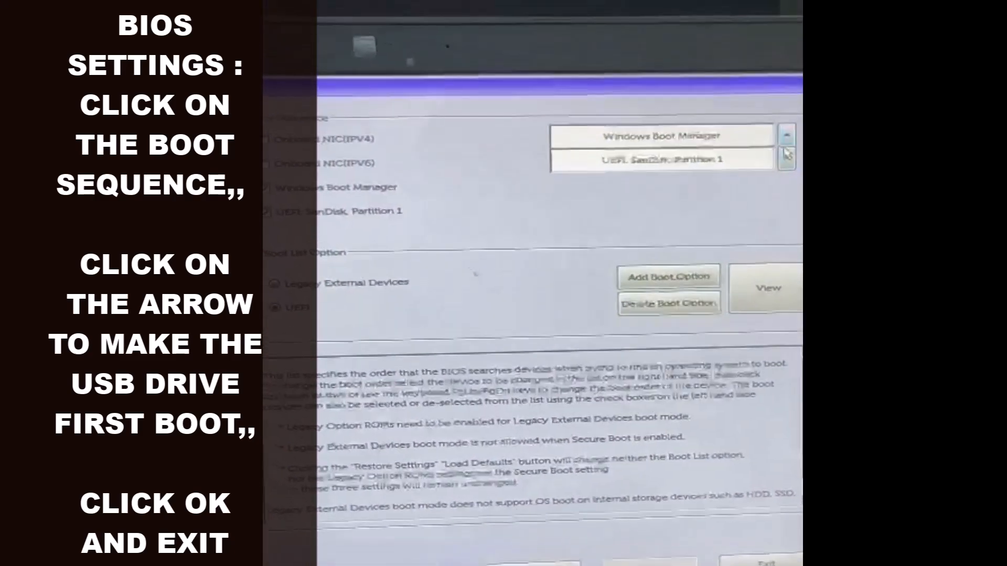
left_click(786, 160)
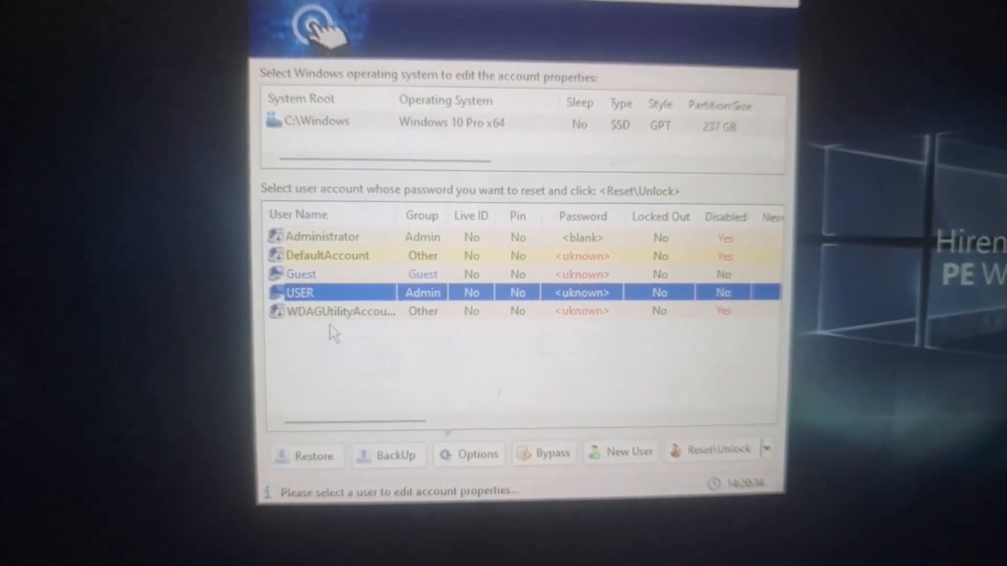
Step: Change the USER account's password to 'mmmmm' and acknowledge the success message
right_click(299, 292)
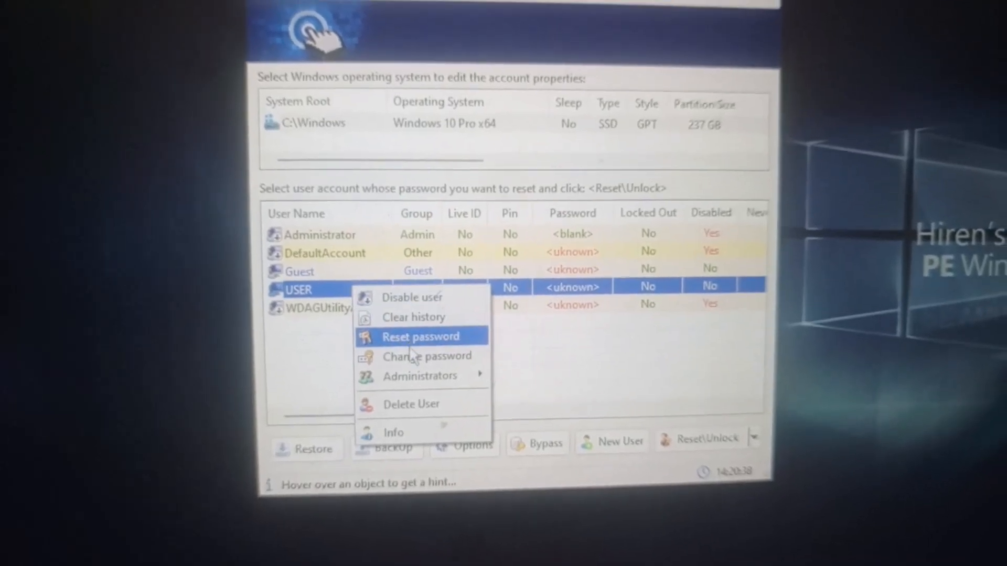
mouse_move(413, 324)
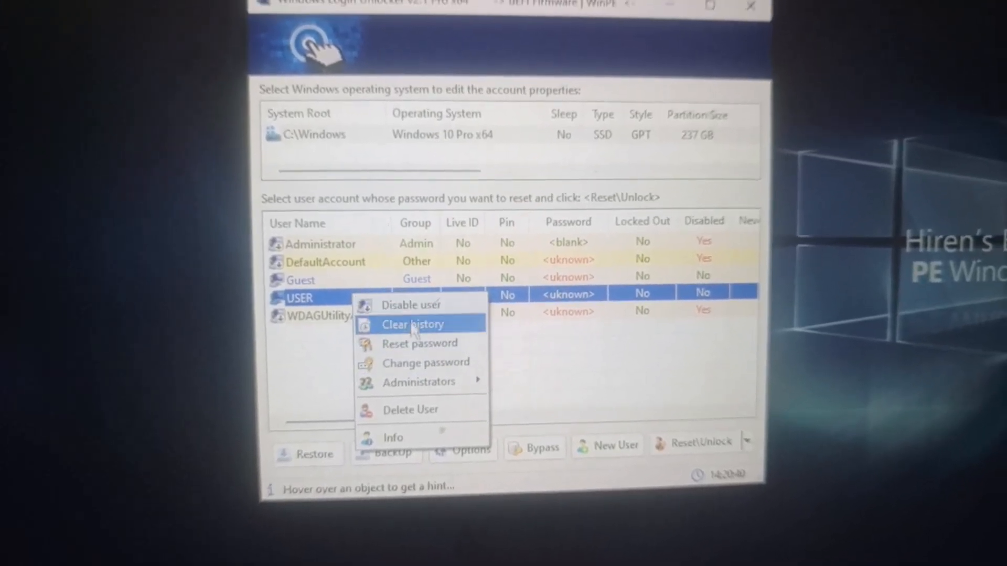
left_click(426, 363)
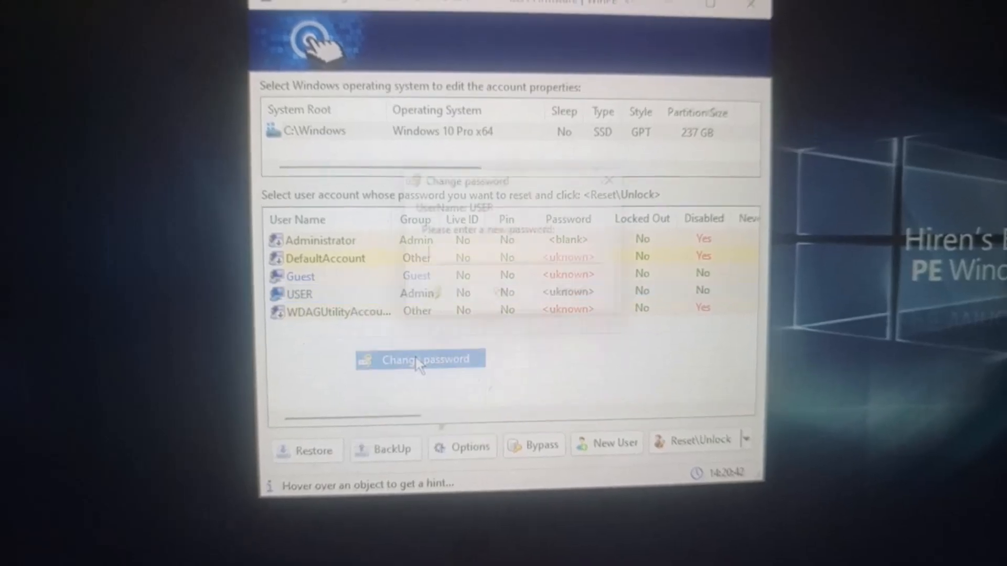
type("m")
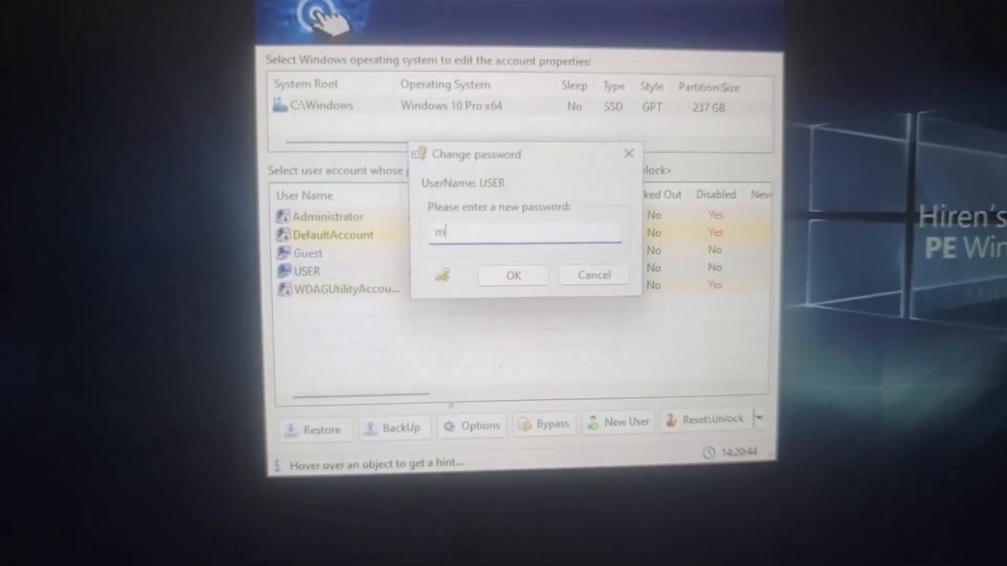
type("mmmm")
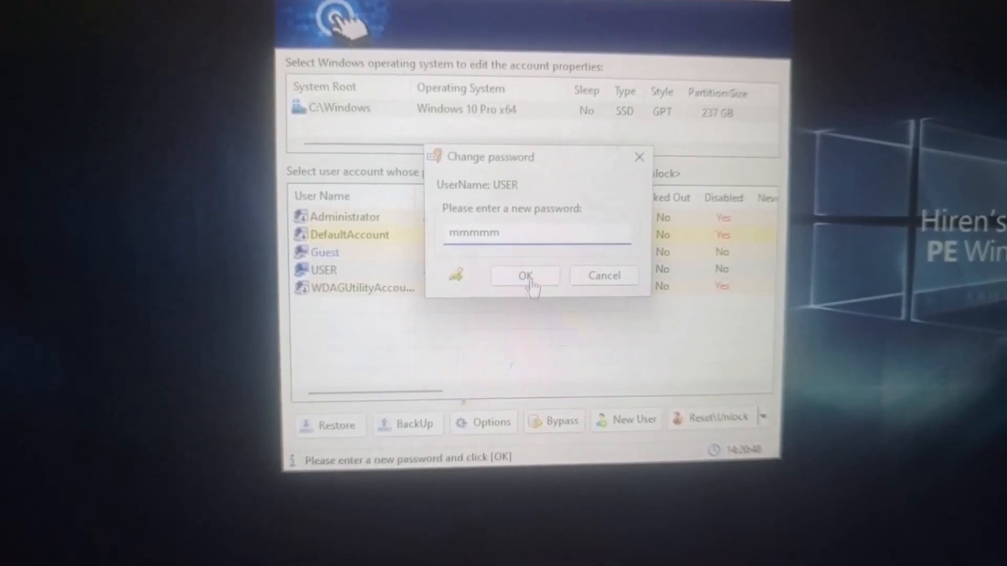
left_click(525, 275)
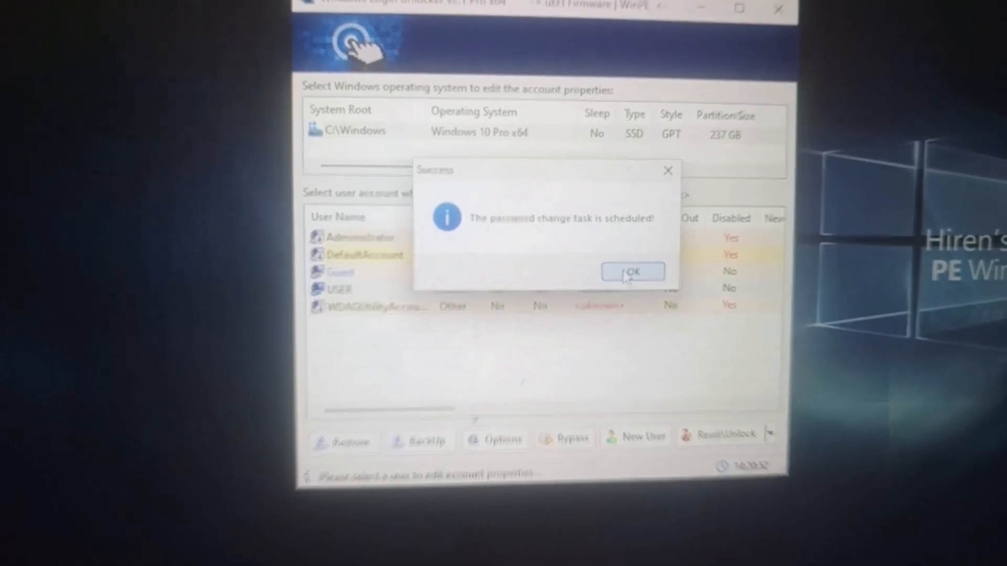
left_click(632, 272)
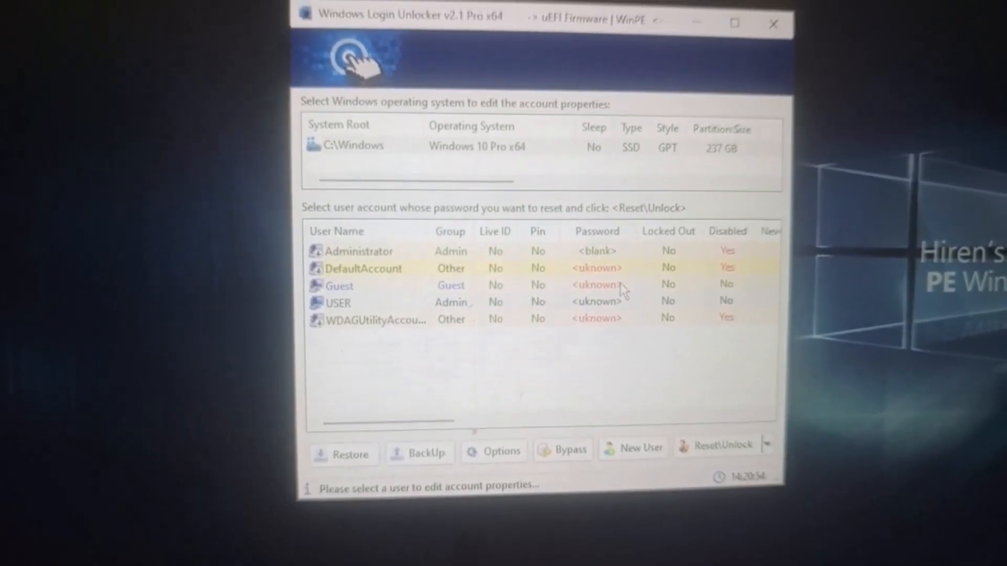